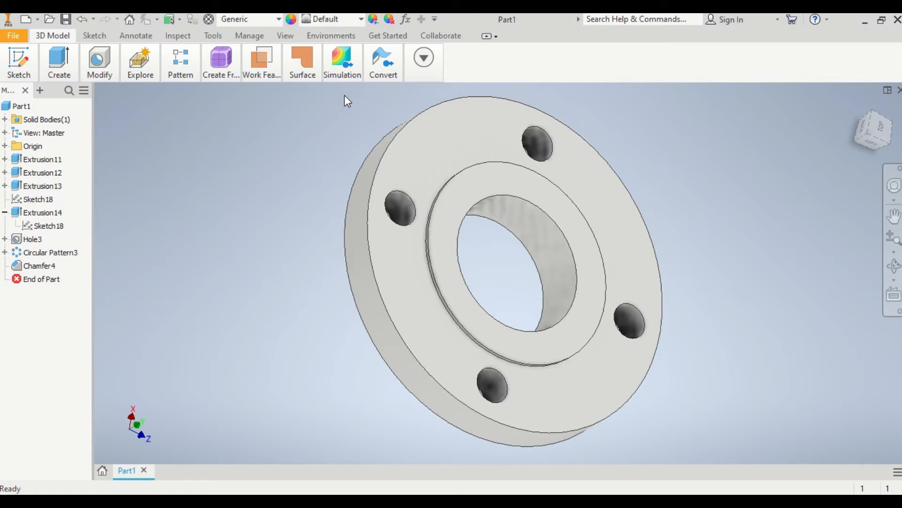
{"action": "mouse_move", "coordinate": [412, 132]}
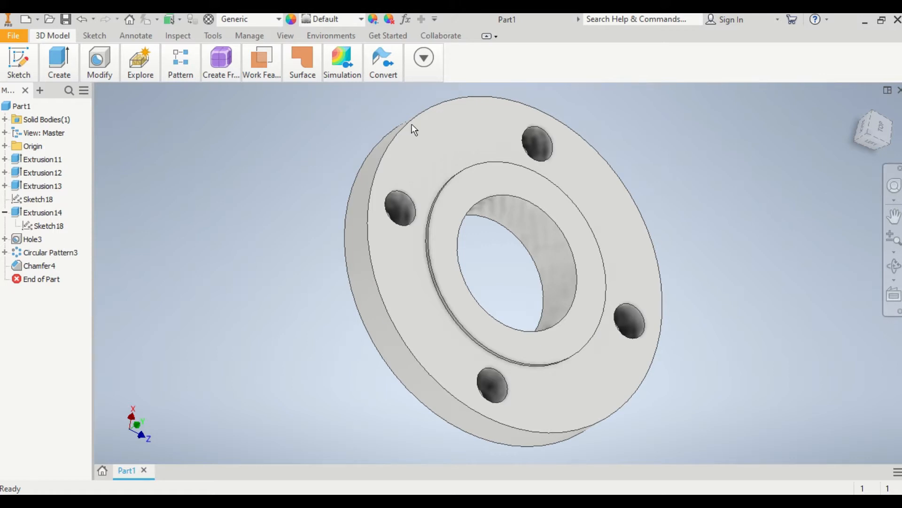
{"action": "mouse_move", "coordinate": [895, 275]}
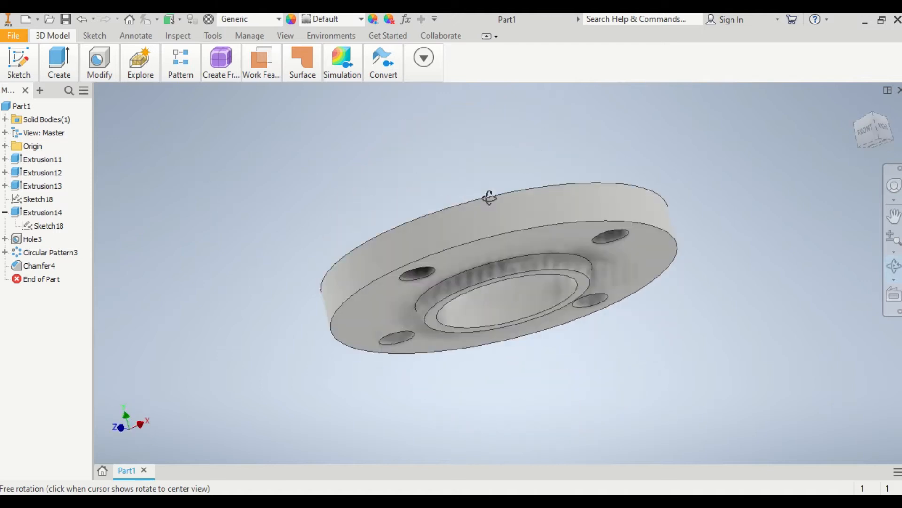
- Review the flange underside and the 2-inch flange drawing before sketching
{"action": "left_click_drag", "start_coordinate": [489, 196], "coordinate": [556, 251]}
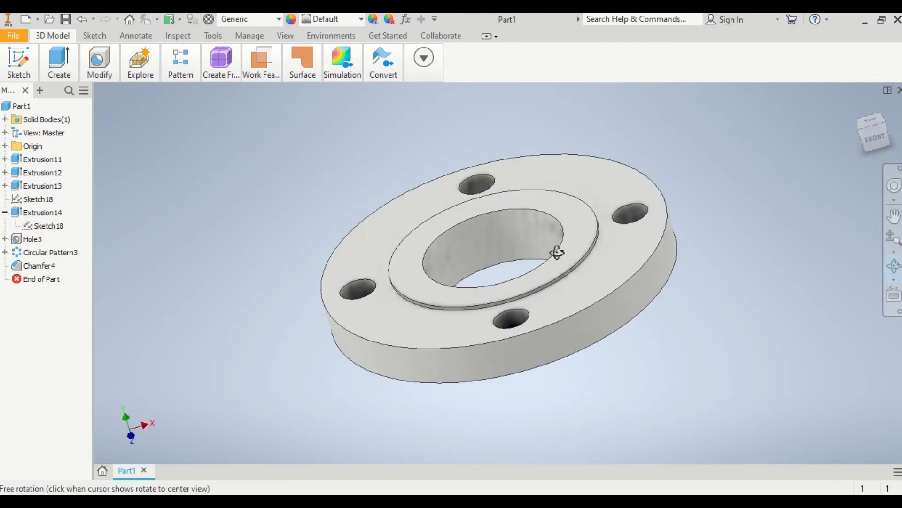
{"action": "left_click_drag", "start_coordinate": [556, 253], "coordinate": [570, 272]}
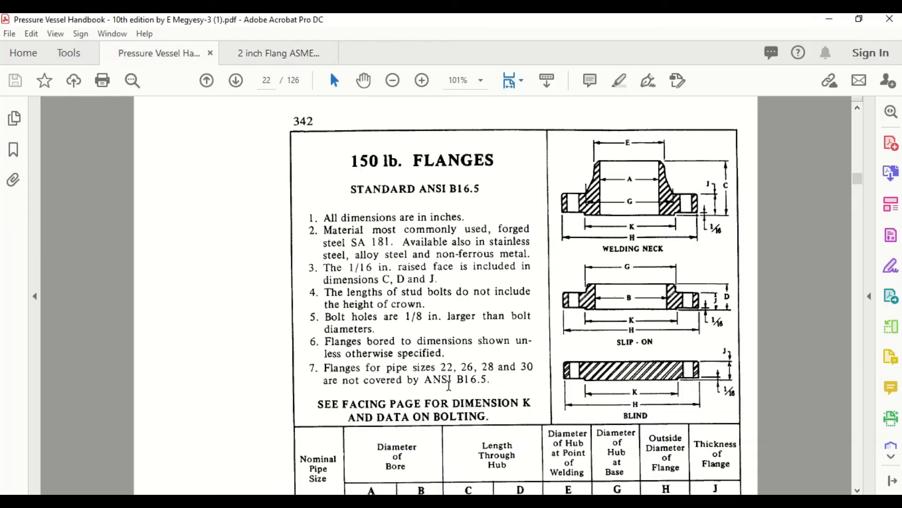
{"action": "mouse_move", "coordinate": [545, 359]}
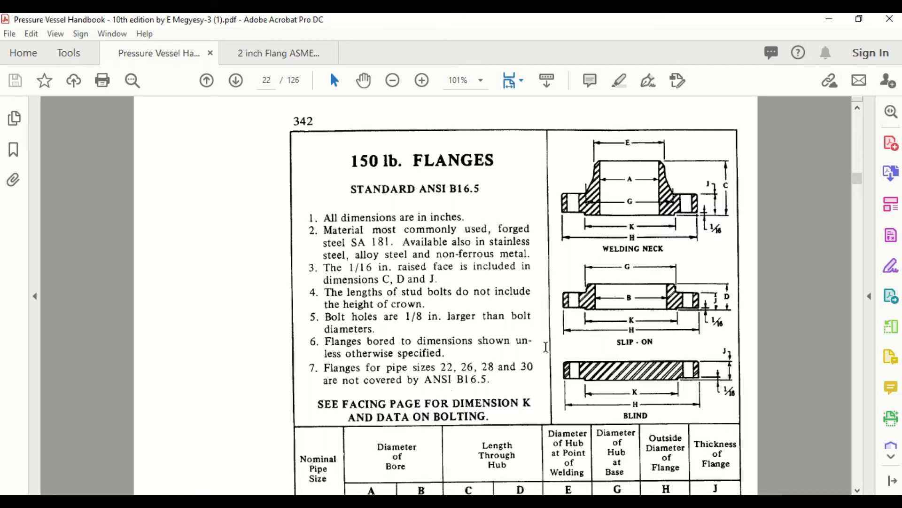
{"action": "scroll", "scroll_direction": "down", "scroll_amount": 3}
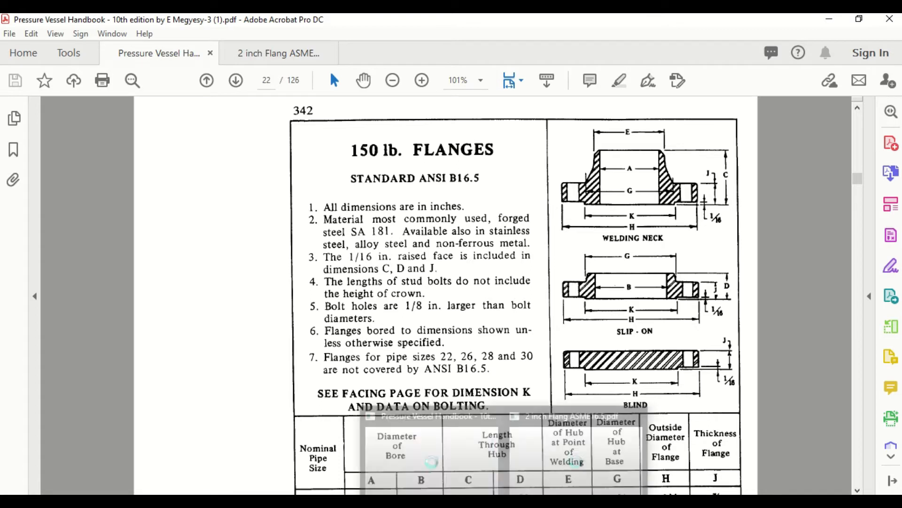
{"action": "left_click", "coordinate": [278, 53]}
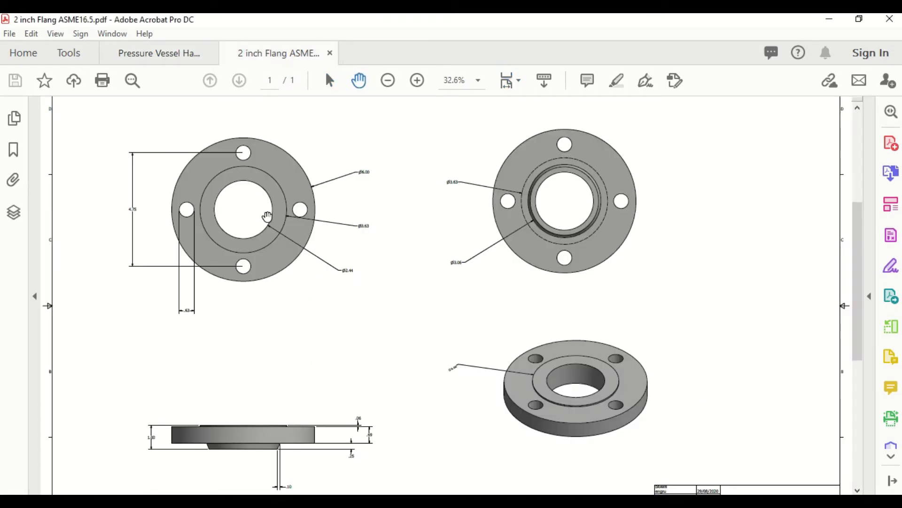
{"action": "mouse_move", "coordinate": [377, 263]}
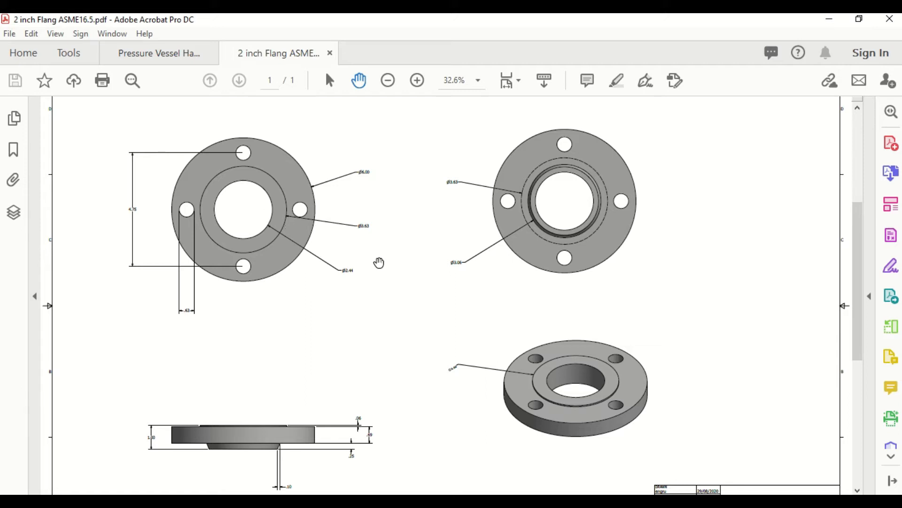
{"action": "mouse_move", "coordinate": [440, 303]}
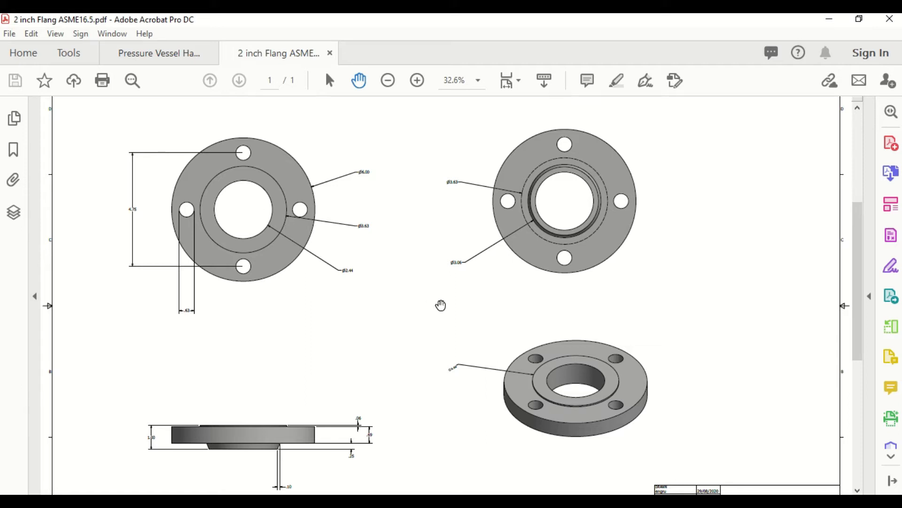
{"action": "mouse_move", "coordinate": [502, 460]}
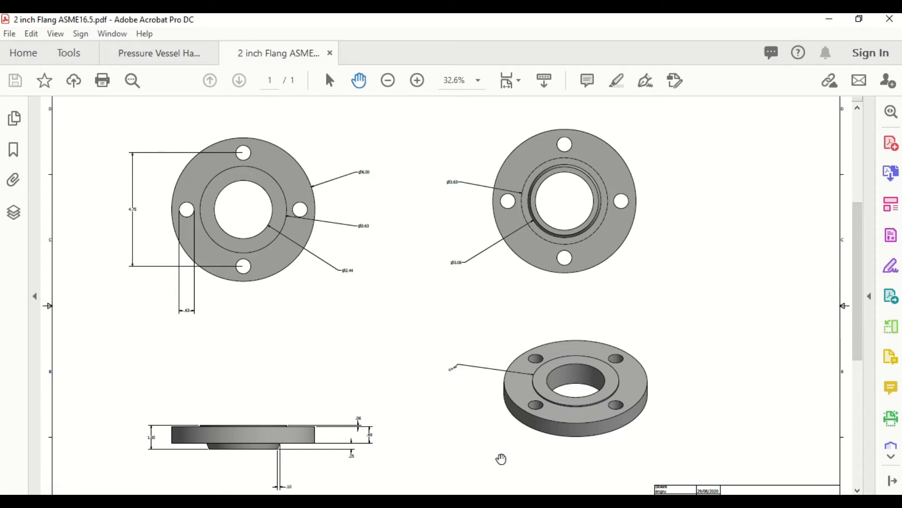
{"action": "mouse_move", "coordinate": [551, 466]}
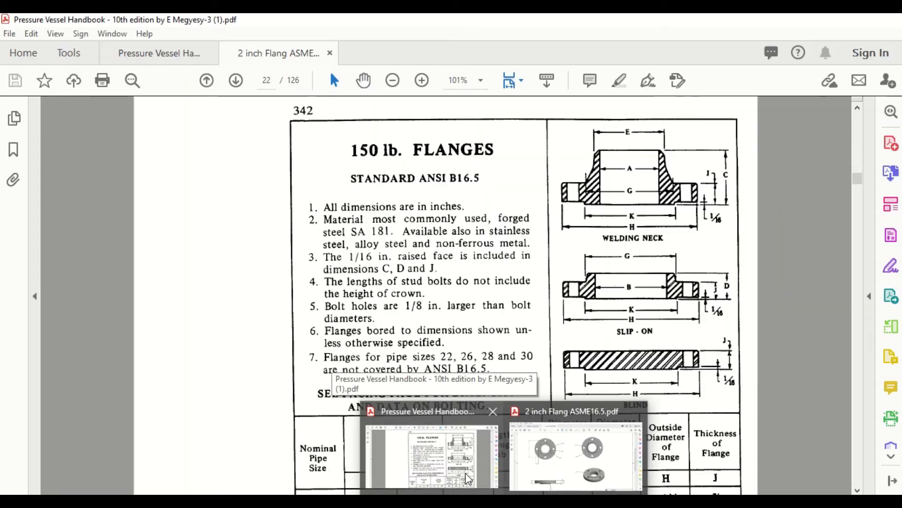
{"action": "mouse_move", "coordinate": [476, 482]}
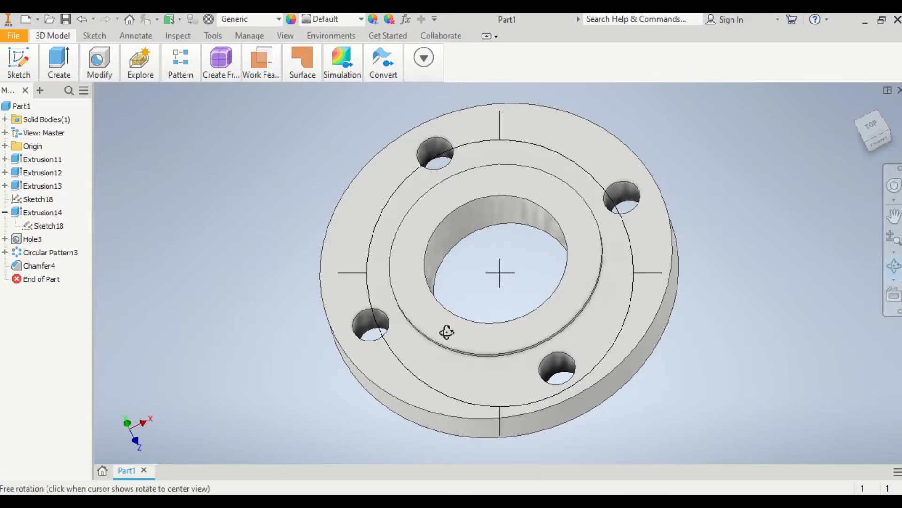
{"action": "mouse_move", "coordinate": [446, 332]}
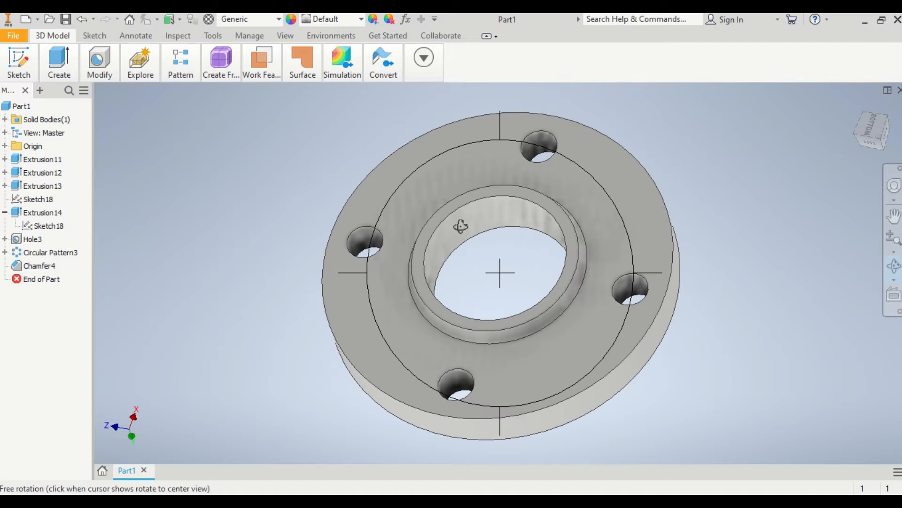
{"action": "mouse_move", "coordinate": [416, 264]}
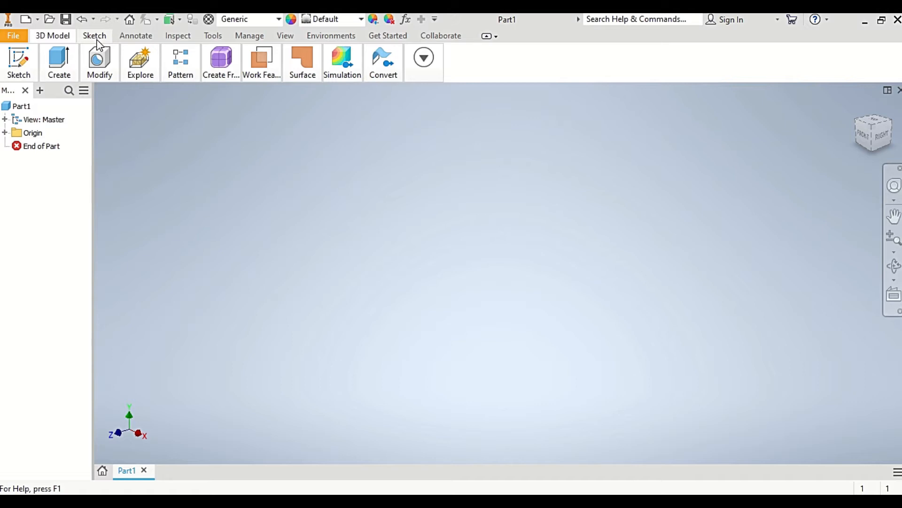
{"action": "left_click", "coordinate": [53, 35]}
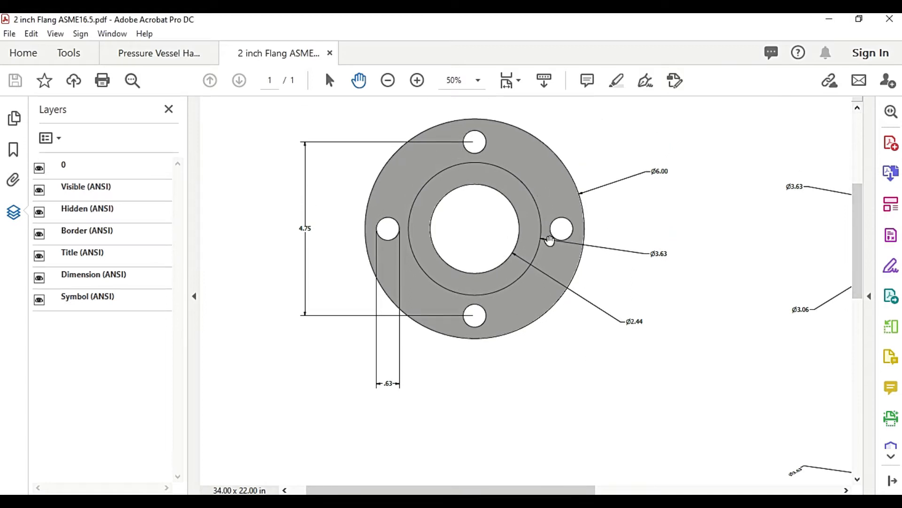
{"action": "mouse_move", "coordinate": [456, 468]}
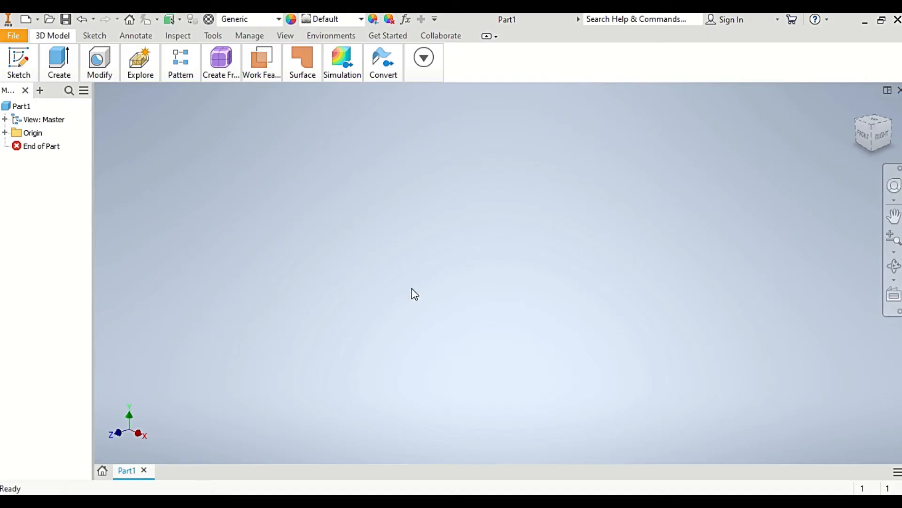
- Sketch a 6.000-diameter circle at the origin, finish it and fit it in view
{"action": "left_click", "coordinate": [94, 35]}
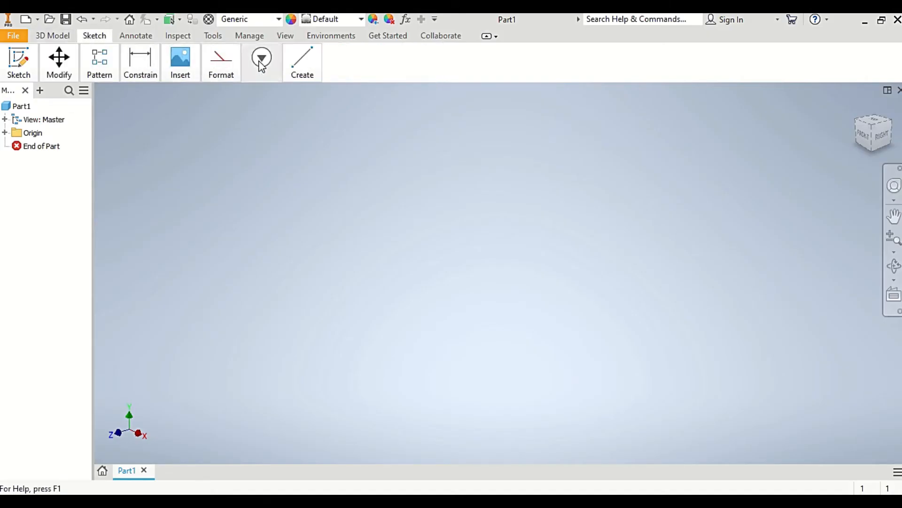
{"action": "left_click", "coordinate": [261, 58]}
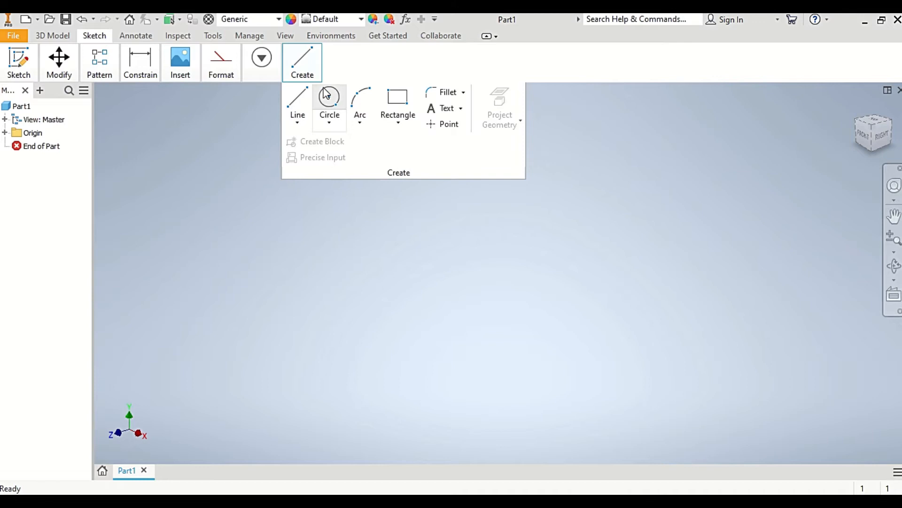
{"action": "left_click", "coordinate": [329, 96]}
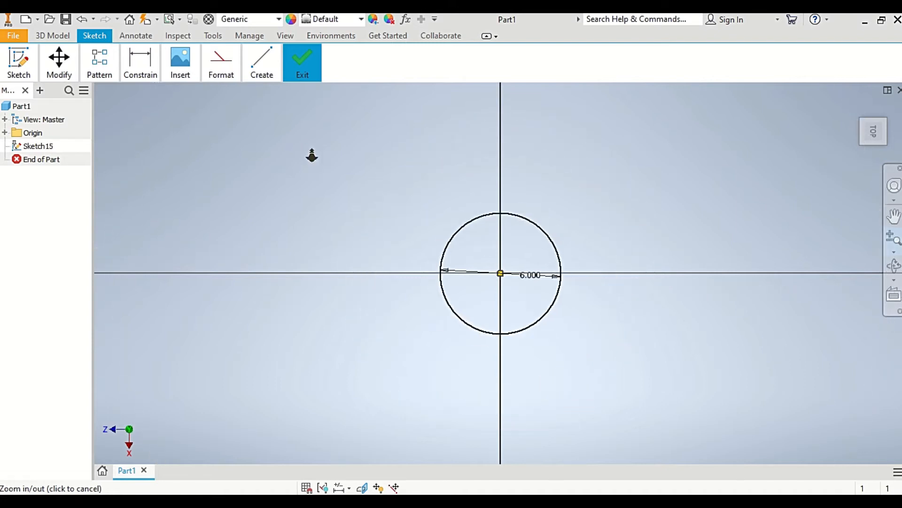
{"action": "left_click", "coordinate": [303, 62]}
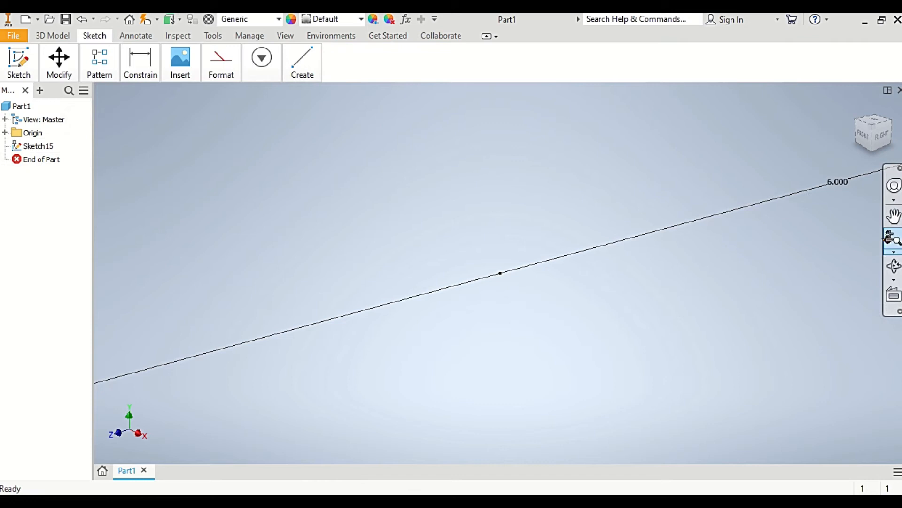
{"action": "left_click", "coordinate": [59, 62]}
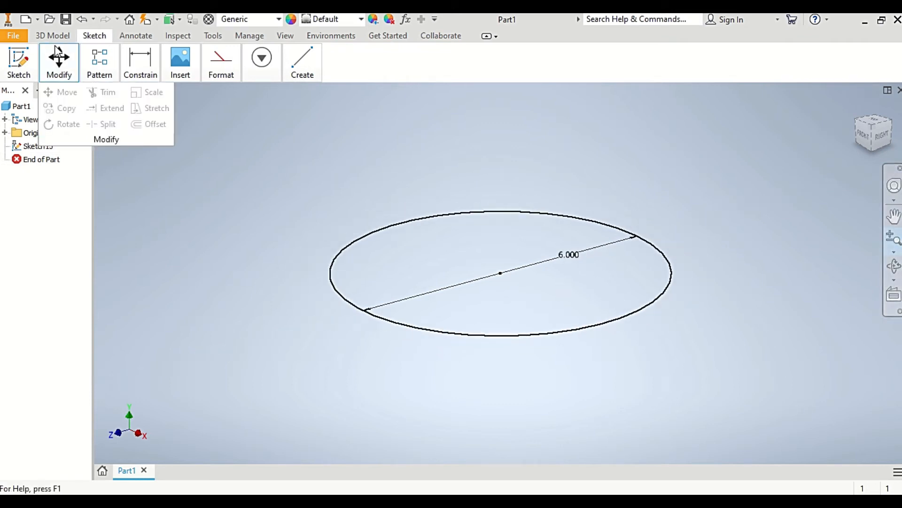
- Extrude the circle symmetrically 0.6875 in into the flange's base disc
{"action": "left_click", "coordinate": [52, 36]}
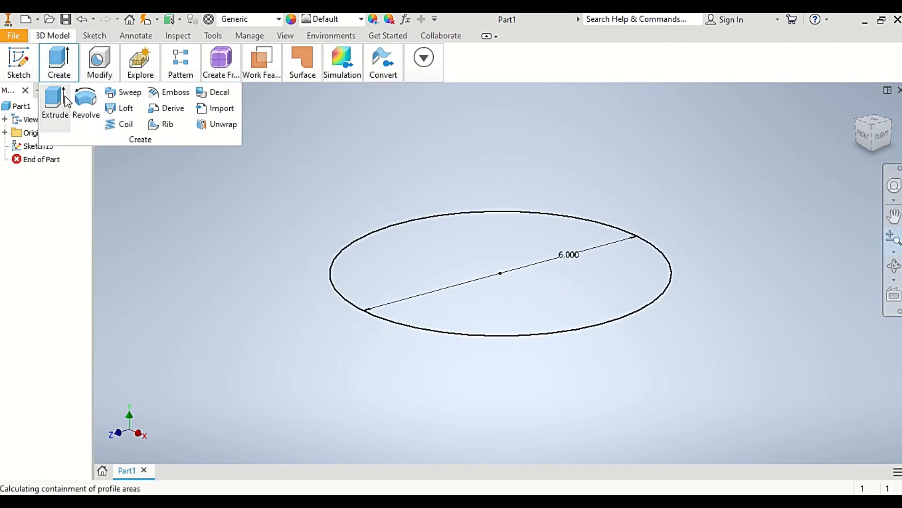
{"action": "left_click", "coordinate": [54, 99]}
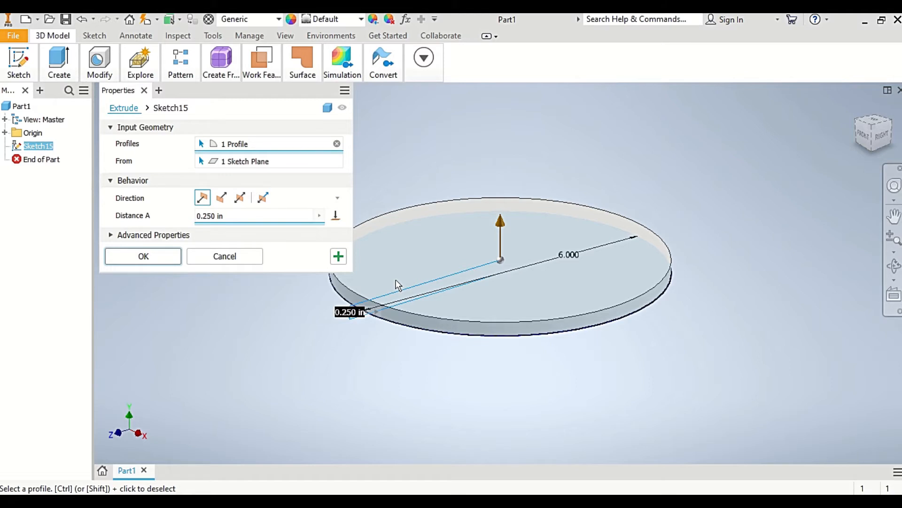
{"action": "mouse_move", "coordinate": [239, 197]}
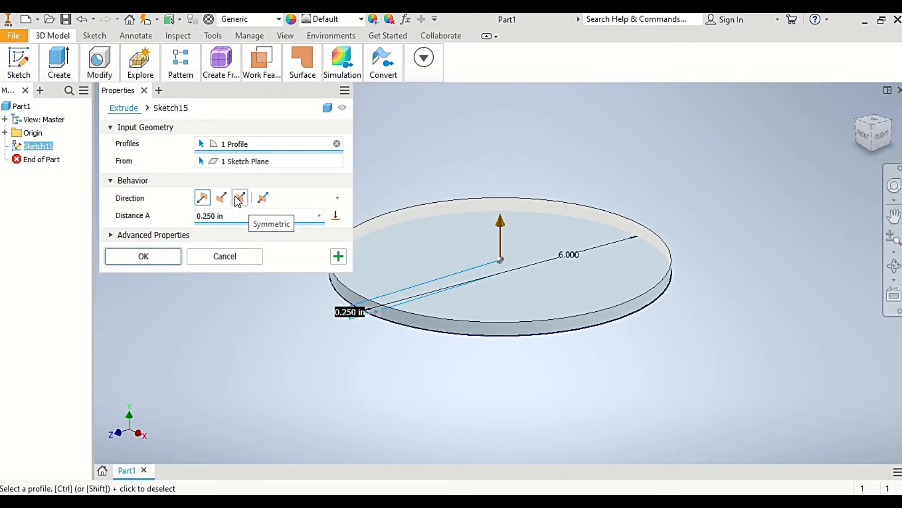
{"action": "left_click", "coordinate": [240, 198]}
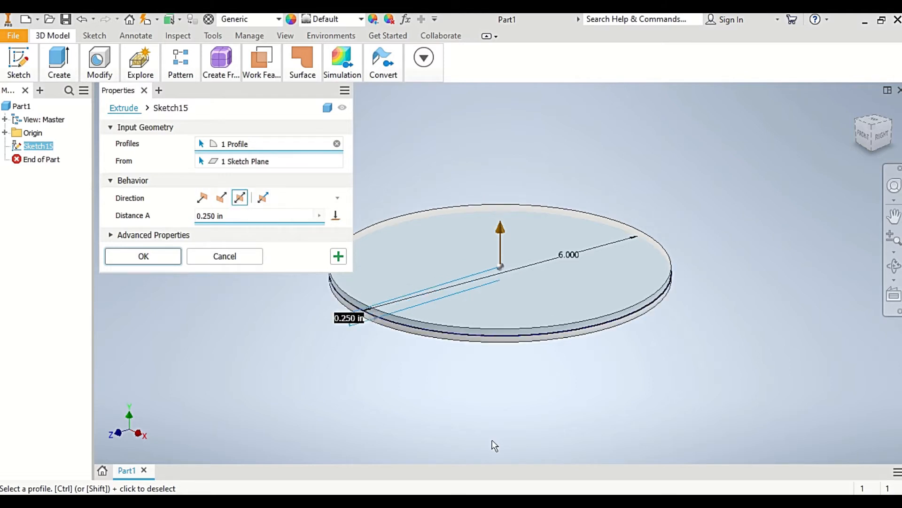
{"action": "mouse_move", "coordinate": [401, 429]}
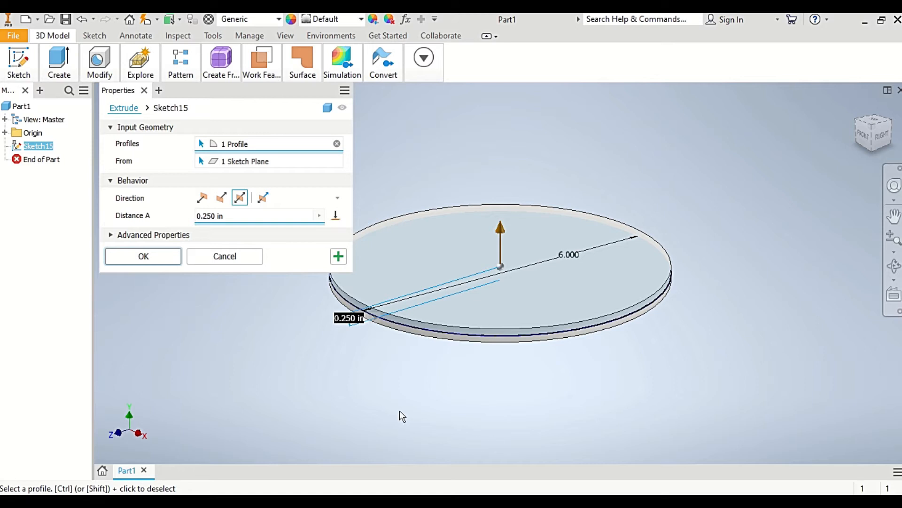
{"action": "mouse_move", "coordinate": [424, 365]}
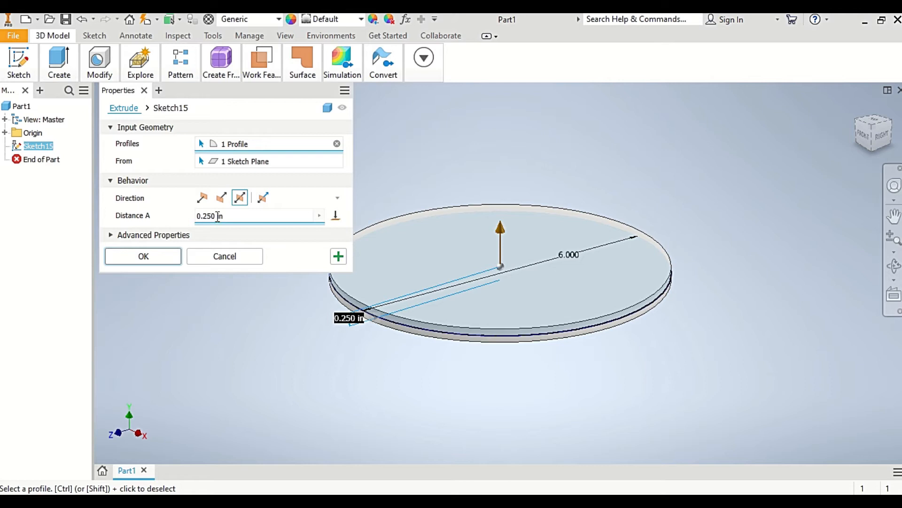
{"action": "type", "text": "0"}
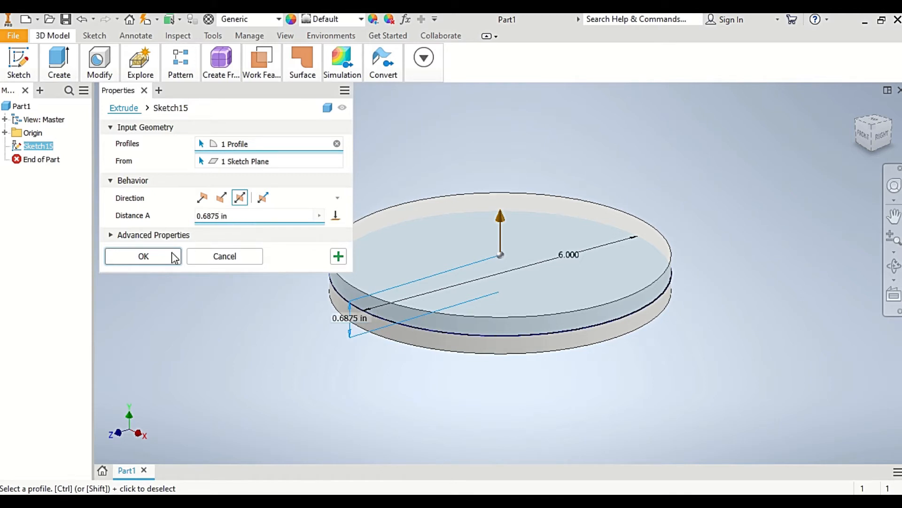
{"action": "left_click", "coordinate": [143, 256]}
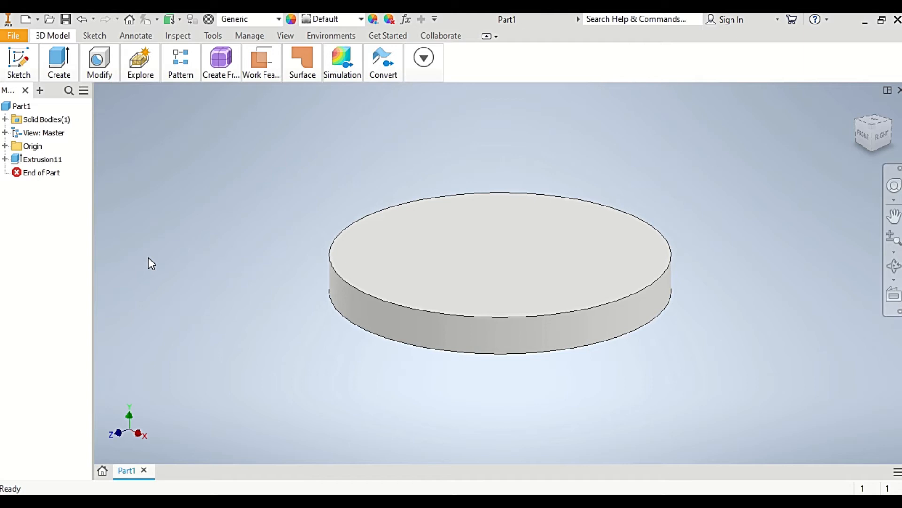
{"action": "mouse_move", "coordinate": [338, 152]}
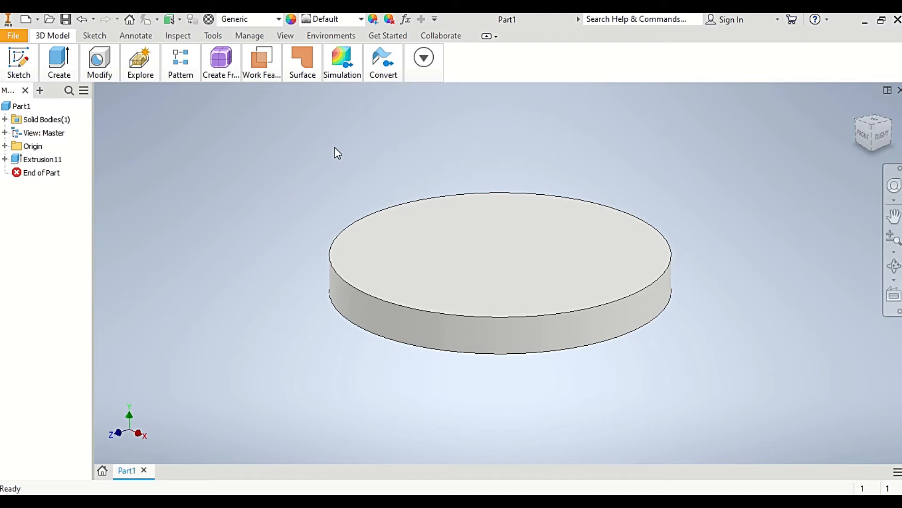
{"action": "mouse_move", "coordinate": [254, 185]}
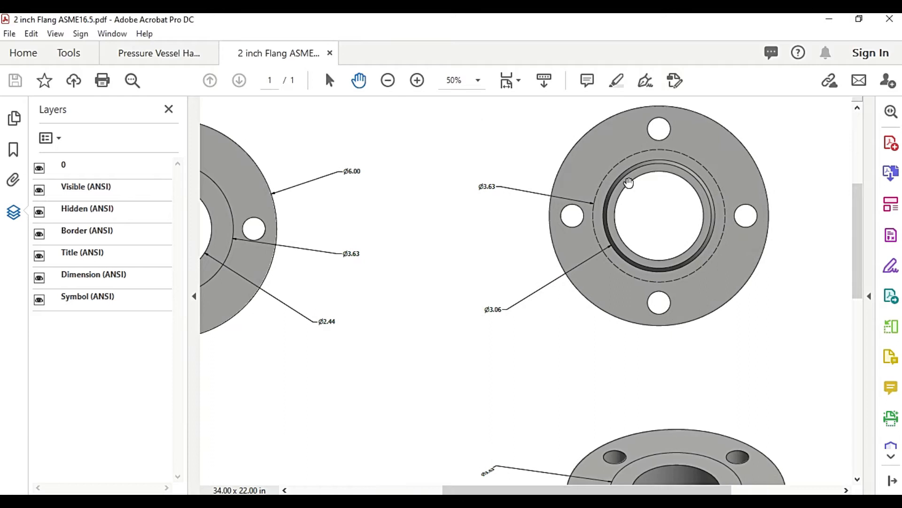
{"action": "mouse_move", "coordinate": [618, 257]}
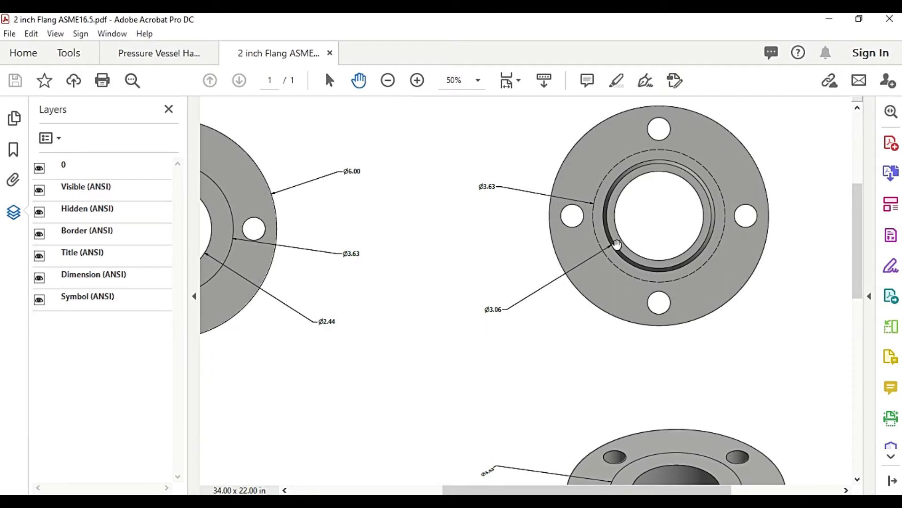
{"action": "mouse_move", "coordinate": [686, 249]}
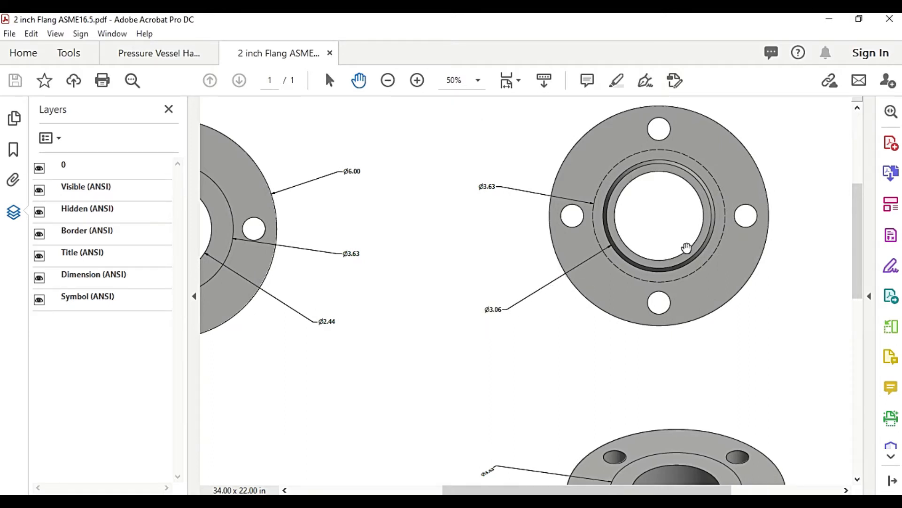
- Scroll the flange PDF to the front view with the Ø3.63 and Ø3.06 callouts
{"action": "scroll", "scroll_direction": "down", "scroll_amount": 3}
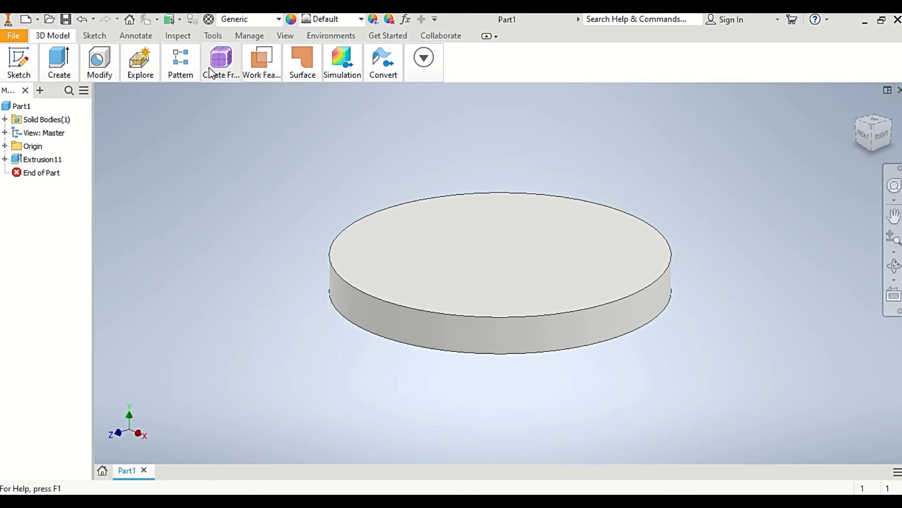
- Sketch a centred circle on the disc face and dimension it to 3.063 diameter
{"action": "left_click", "coordinate": [94, 36]}
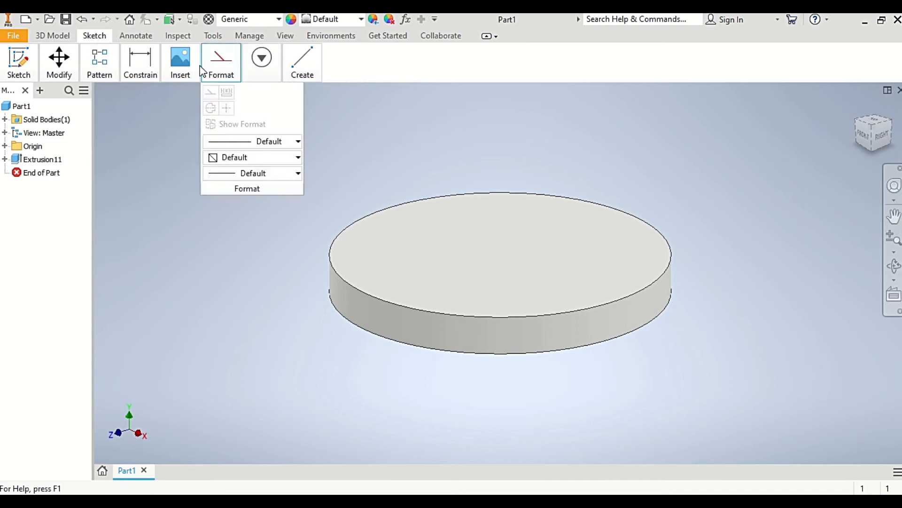
{"action": "left_click", "coordinate": [302, 62]}
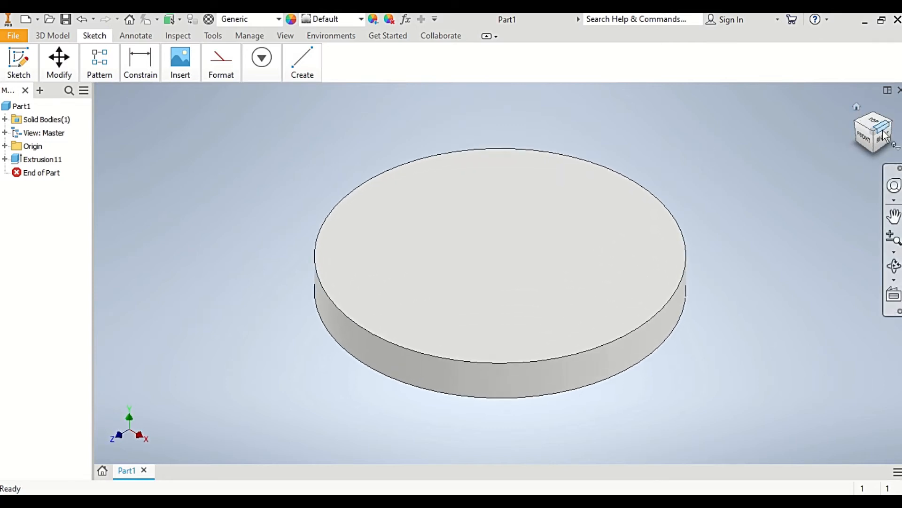
{"action": "left_click", "coordinate": [874, 122]}
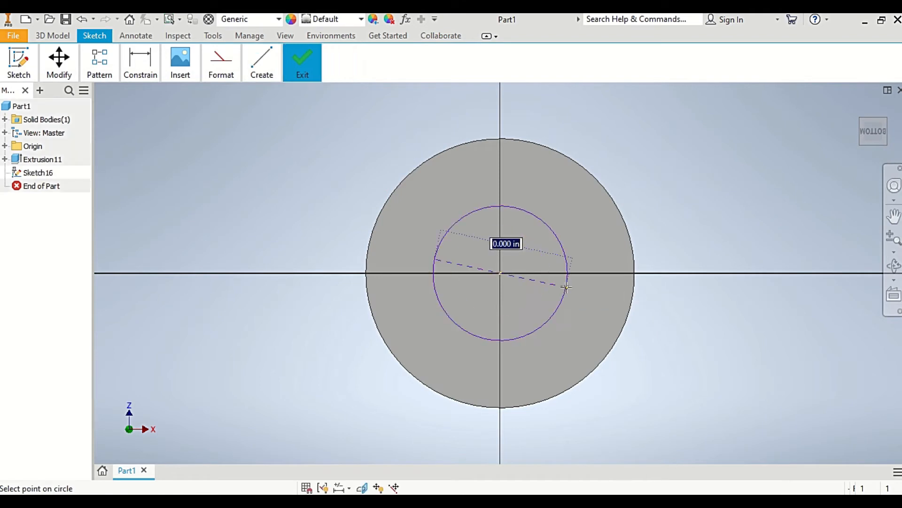
{"action": "type", "text": "3"}
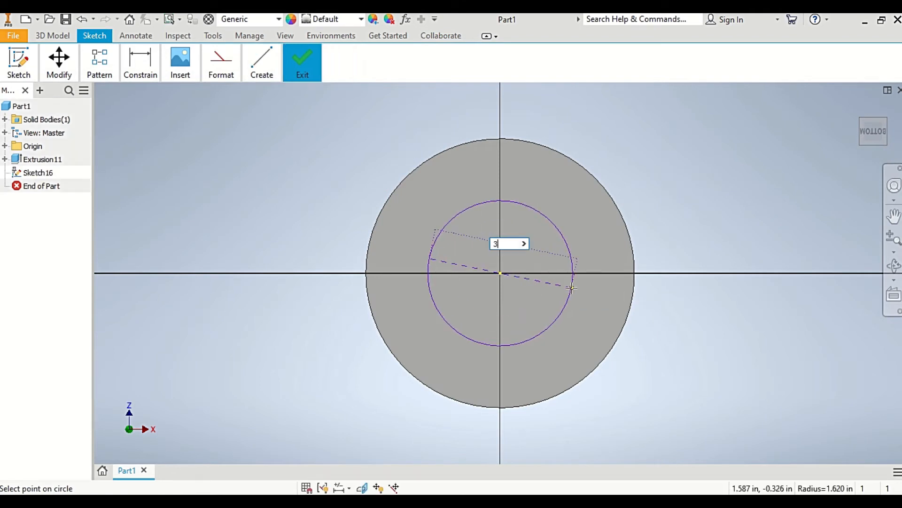
{"action": "type", "text": ".625"}
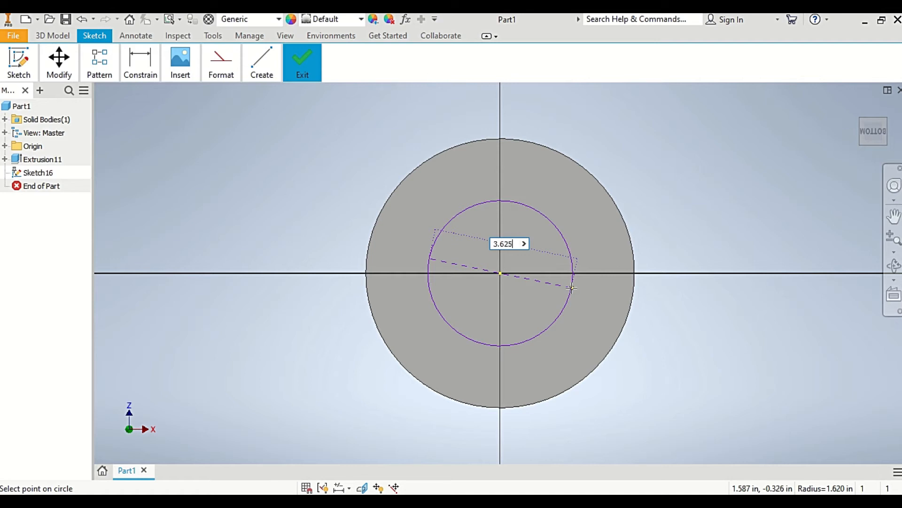
{"action": "type", "text": "3.0"}
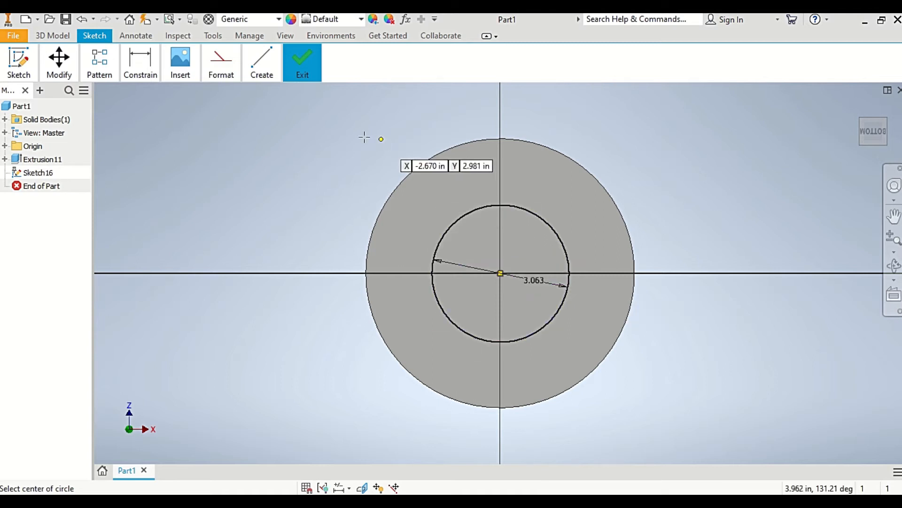
{"action": "left_click", "coordinate": [302, 61]}
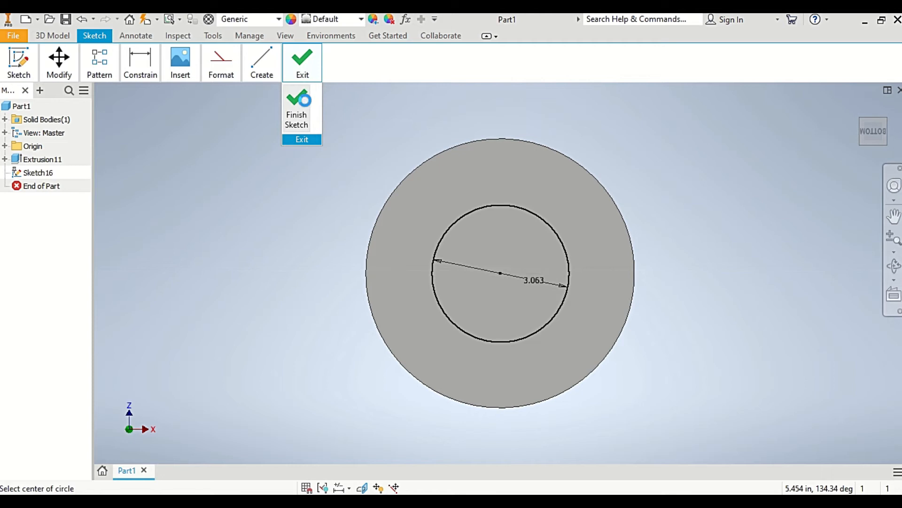
- Extrude the 3.063 circle 0.25 in as a joined hub and begin a new sketch
{"action": "left_click", "coordinate": [51, 36]}
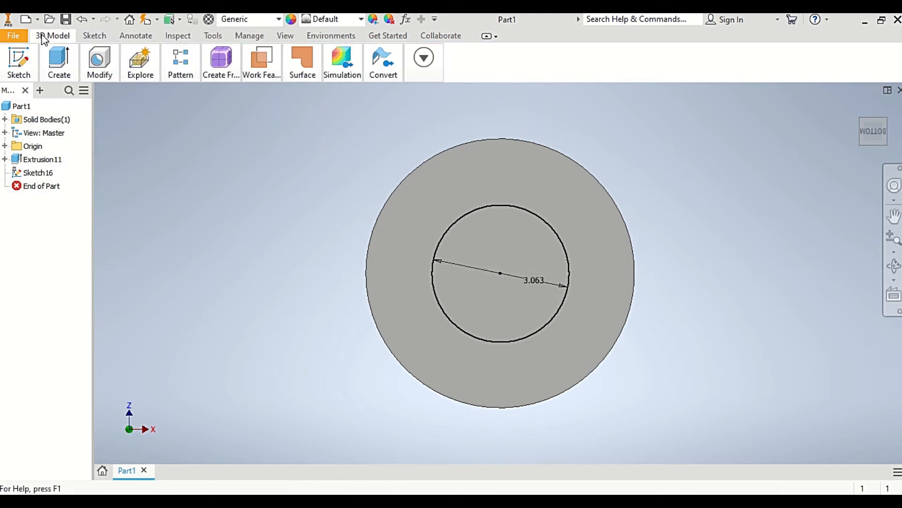
{"action": "left_click", "coordinate": [58, 61]}
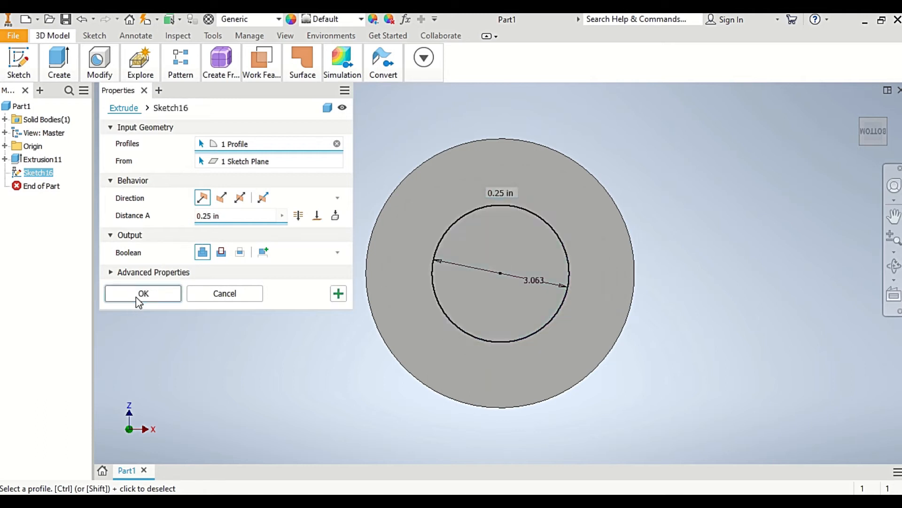
{"action": "left_click", "coordinate": [143, 293]}
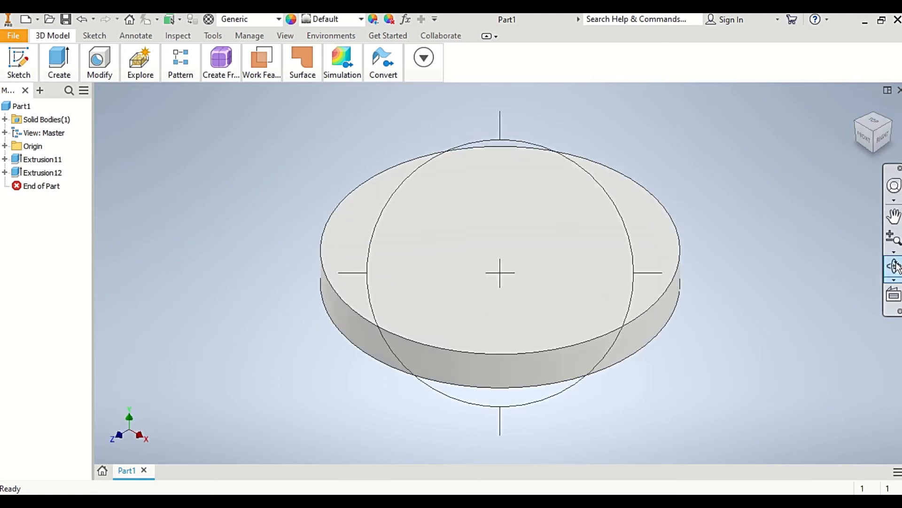
{"action": "left_click_drag", "start_coordinate": [499, 273], "coordinate": [544, 297]}
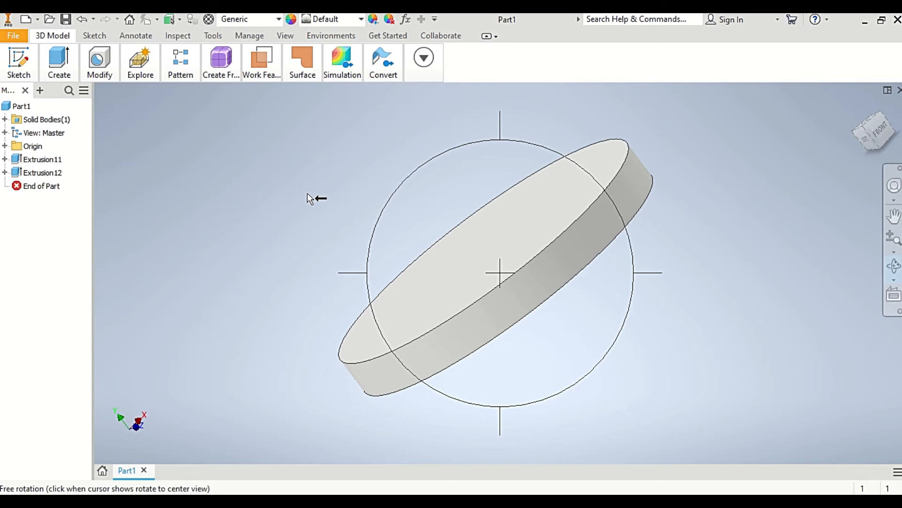
{"action": "left_click", "coordinate": [94, 35]}
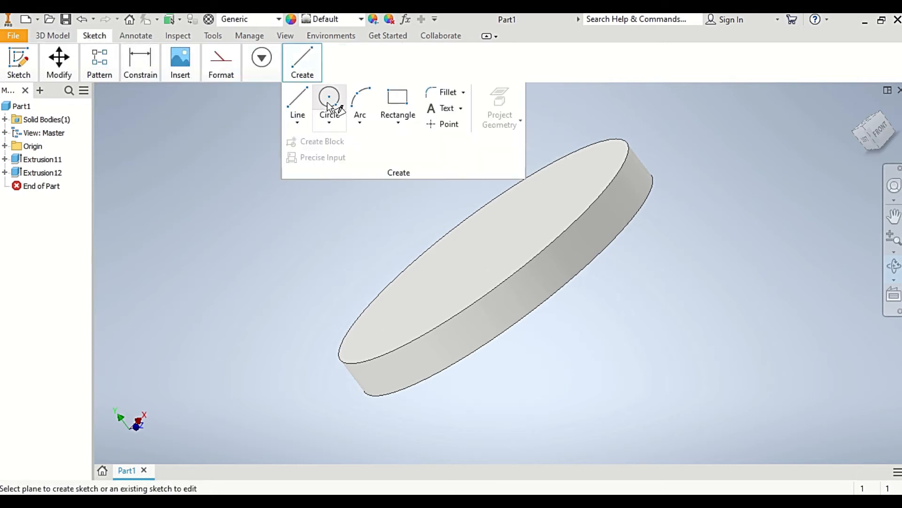
- Place a centred circle on the disc's top face dimensioned 3.625, checking the PDF
{"action": "left_click", "coordinate": [328, 104]}
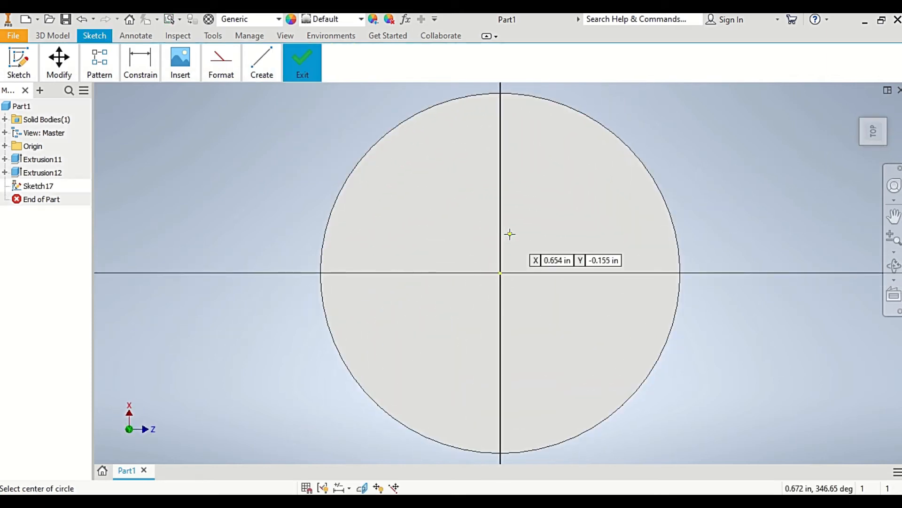
{"action": "mouse_move", "coordinate": [559, 401]}
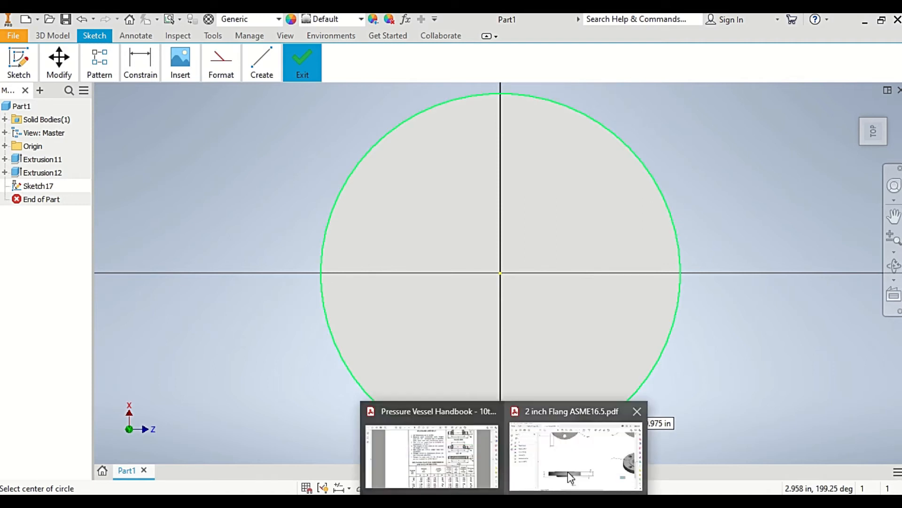
{"action": "left_click", "coordinate": [571, 459]}
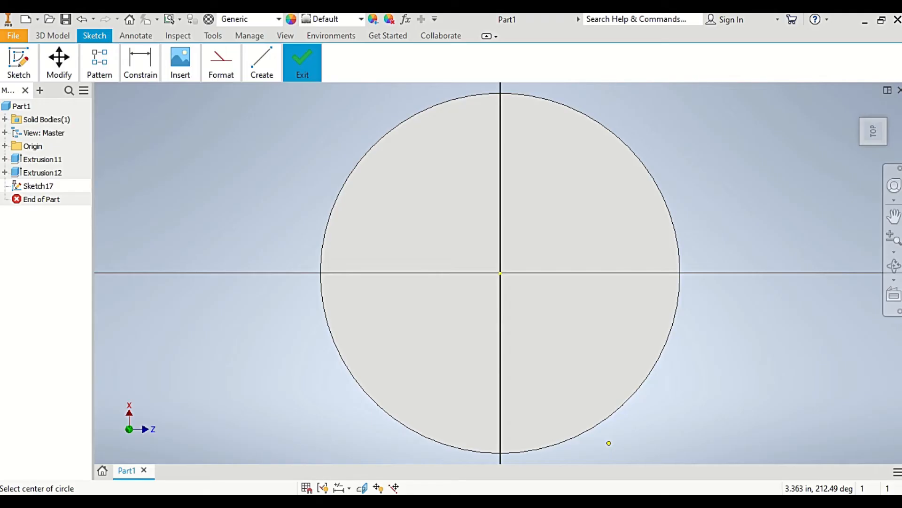
{"action": "mouse_move", "coordinate": [500, 280]}
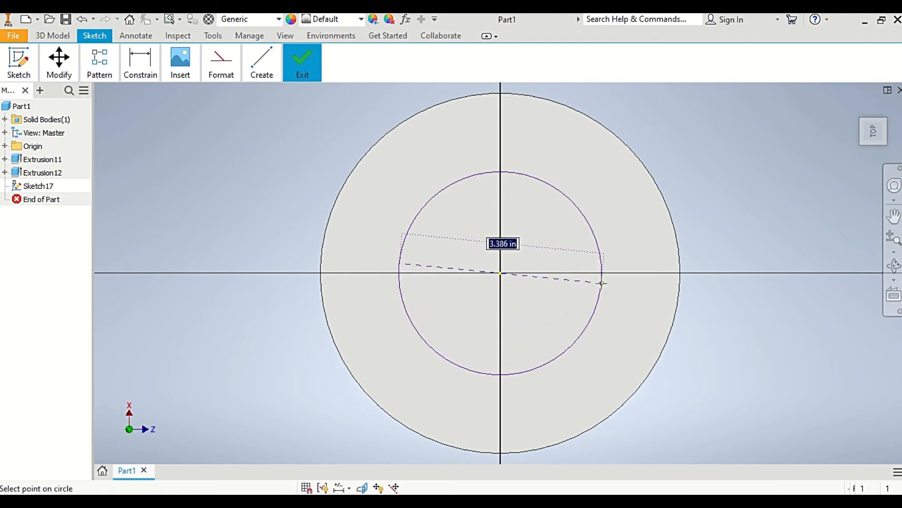
{"action": "left_click", "coordinate": [503, 245]}
{"action": "type", "text": "3.625"}
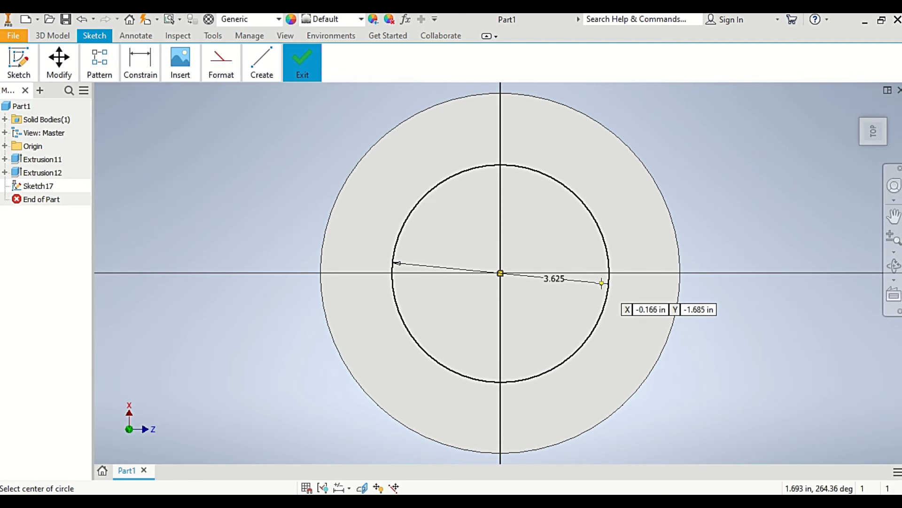
{"action": "left_click", "coordinate": [303, 61]}
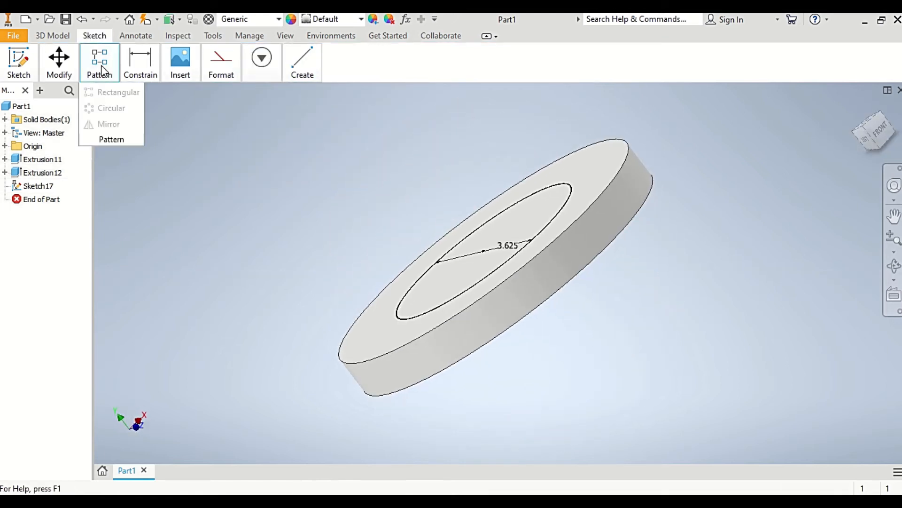
- Extrude the 3.625 circle 0.0625 in as the thin raised face
{"action": "left_click", "coordinate": [52, 36]}
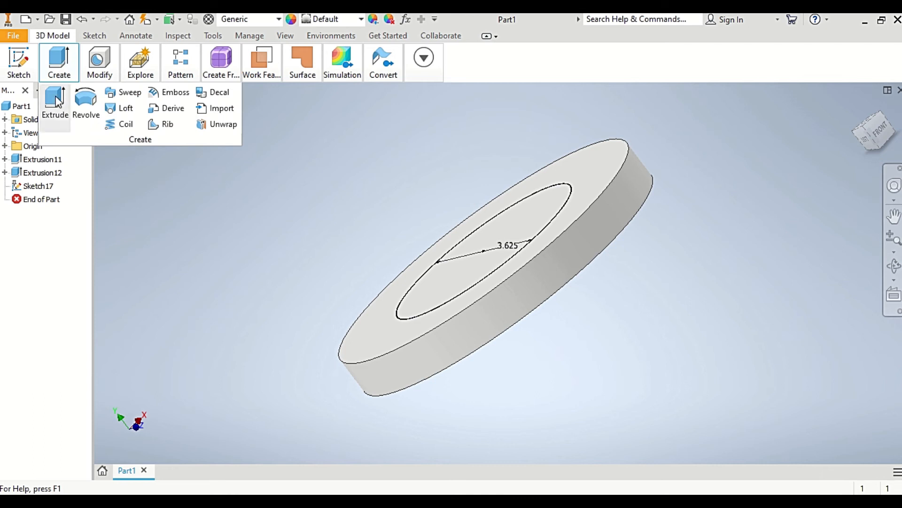
{"action": "left_click", "coordinate": [54, 103]}
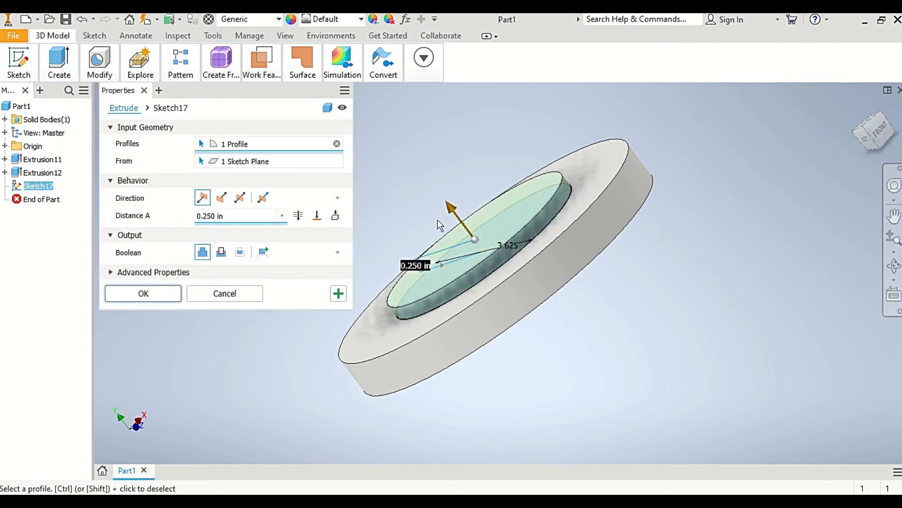
{"action": "mouse_move", "coordinate": [337, 256]}
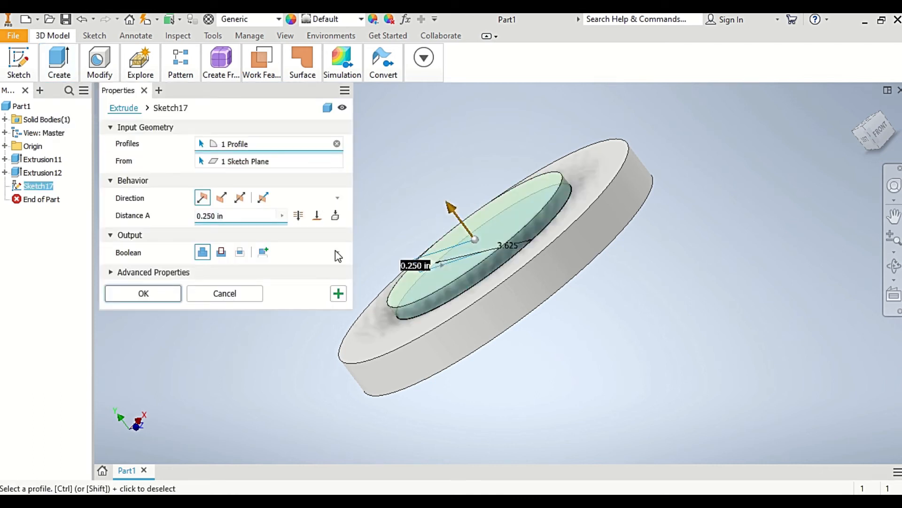
{"action": "left_click", "coordinate": [235, 216]}
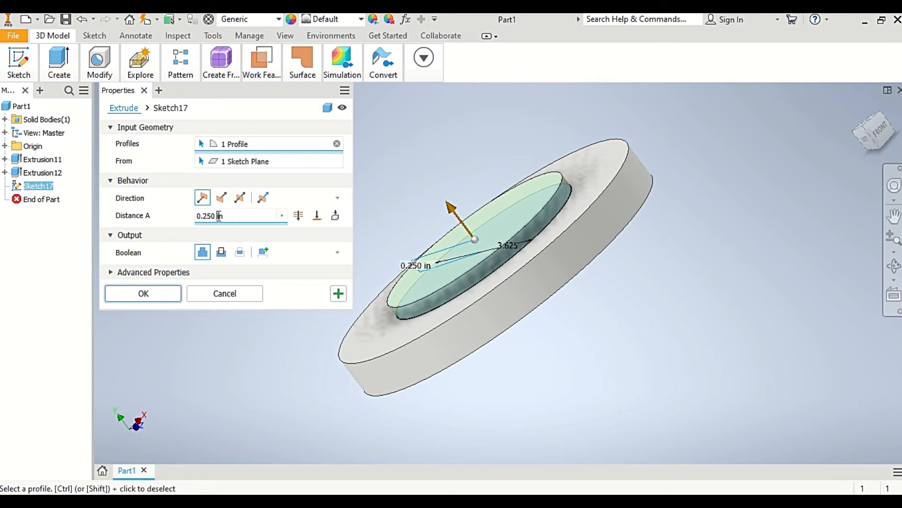
{"action": "type", "text": "0."}
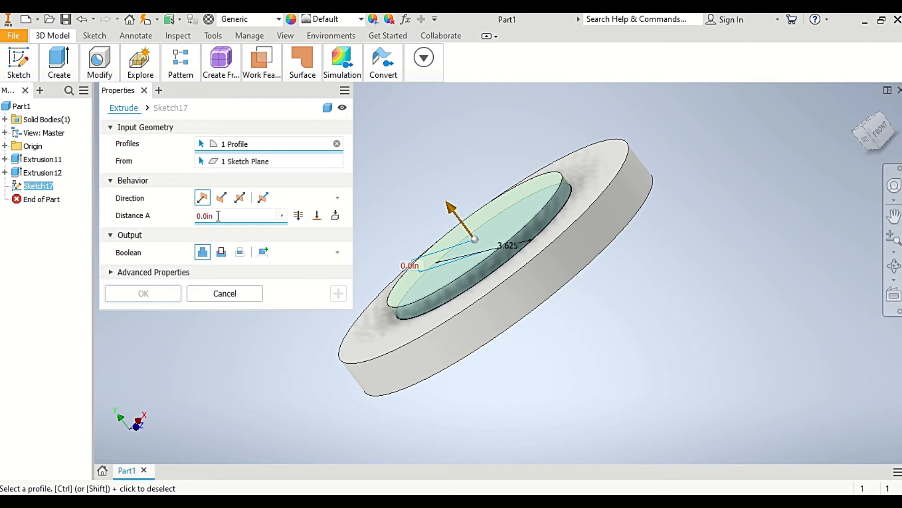
{"action": "type", "text": "0.0625in"}
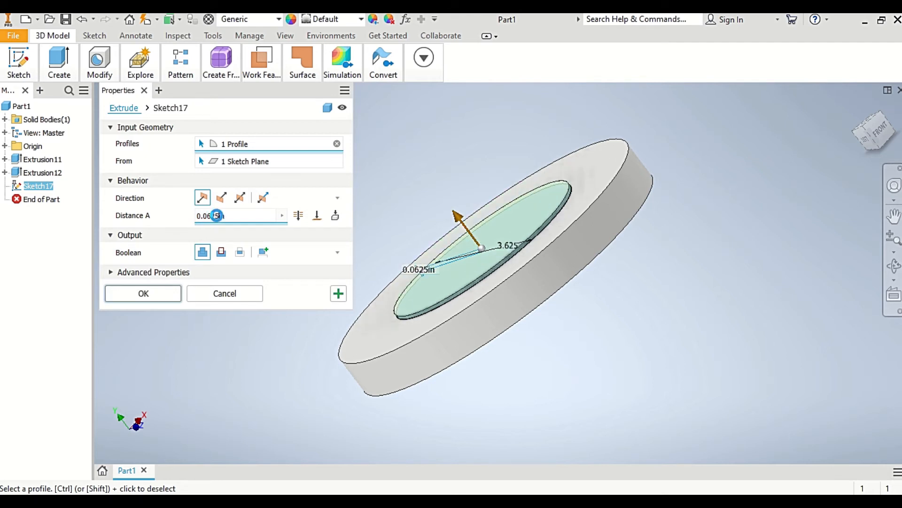
{"action": "left_click", "coordinate": [143, 293]}
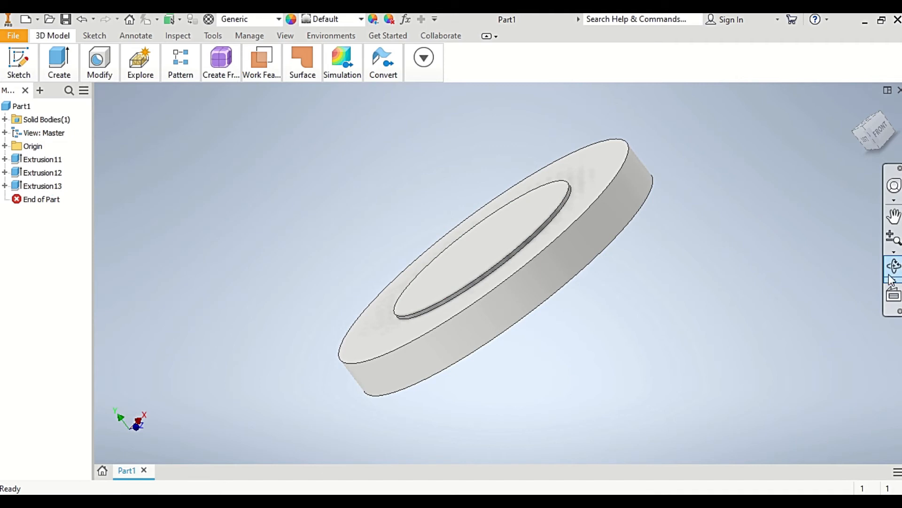
{"action": "mouse_move", "coordinate": [893, 274]}
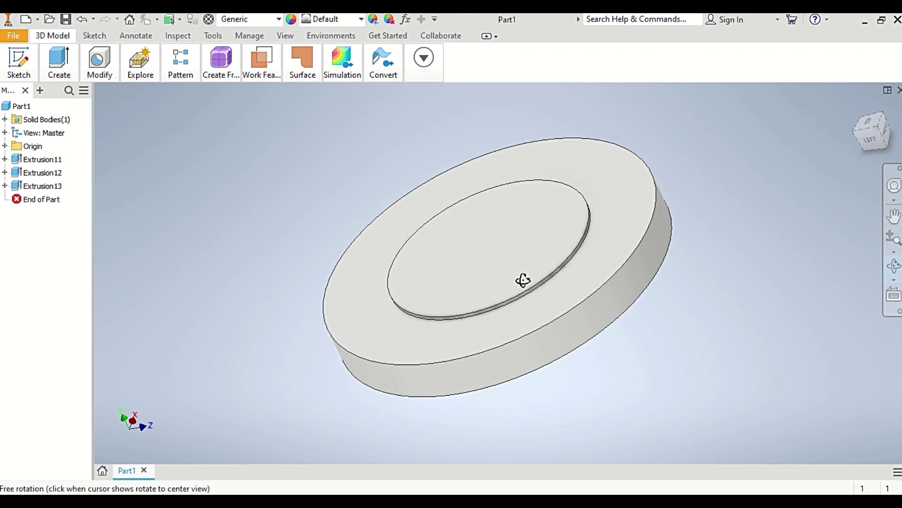
- Orbit to the raised face and choose it for the next sketch
{"action": "left_click_drag", "start_coordinate": [523, 280], "coordinate": [555, 259]}
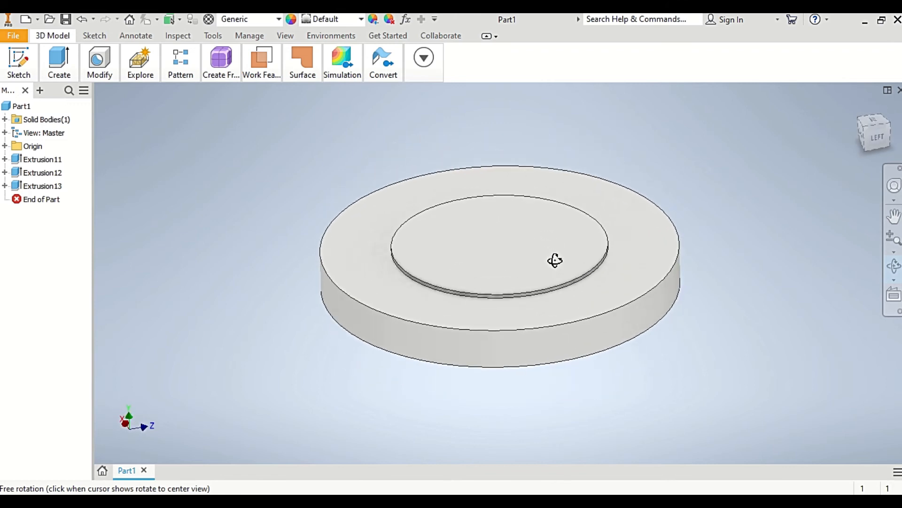
{"action": "left_click_drag", "start_coordinate": [556, 260], "coordinate": [501, 273]}
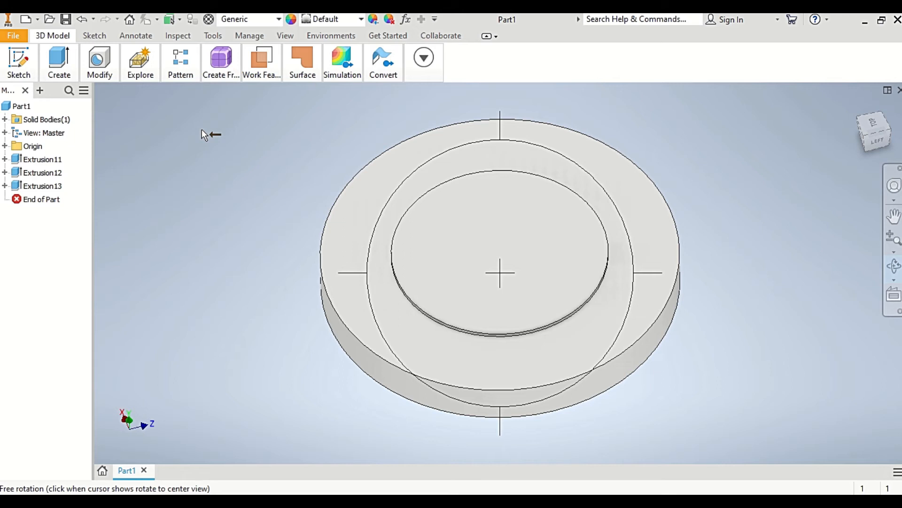
{"action": "left_click", "coordinate": [140, 62]}
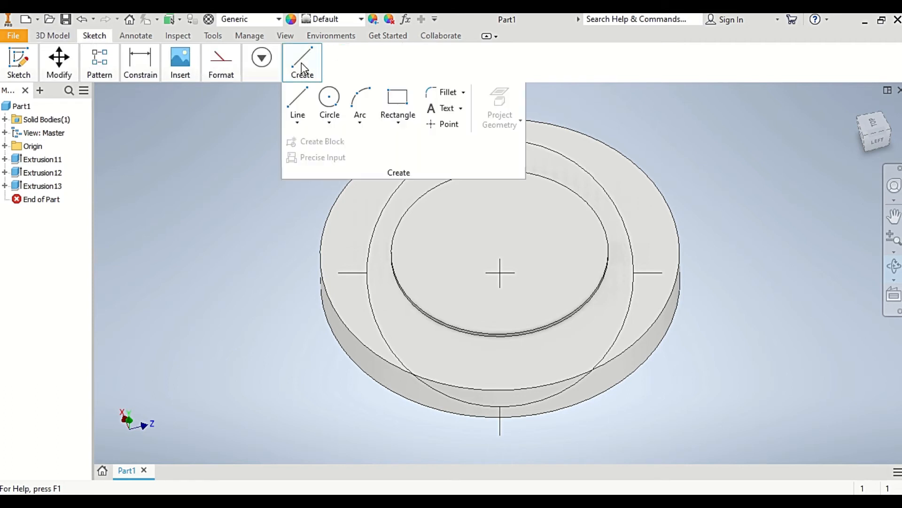
{"action": "mouse_move", "coordinate": [496, 229]}
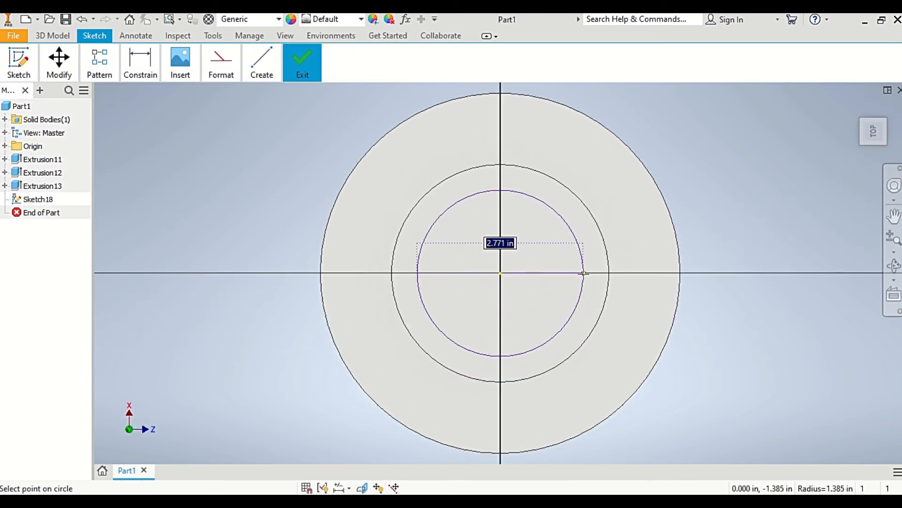
- Enter 2.44 as the bore circle's diameter on the raised face
{"action": "type", "text": "2.440"}
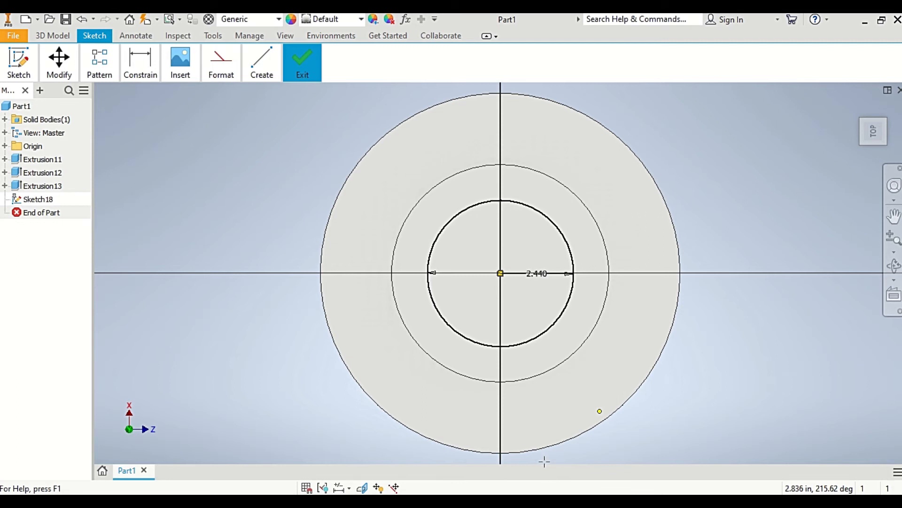
{"action": "mouse_move", "coordinate": [472, 343]}
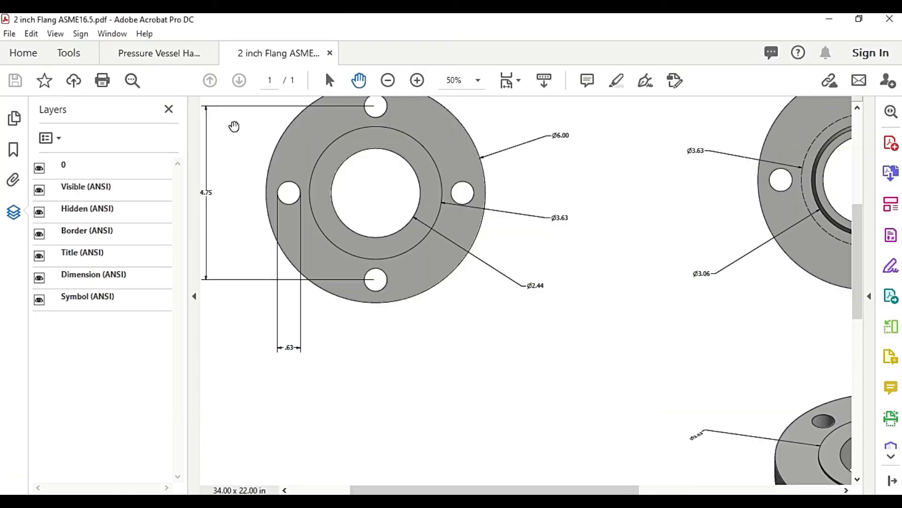
{"action": "mouse_move", "coordinate": [210, 175]}
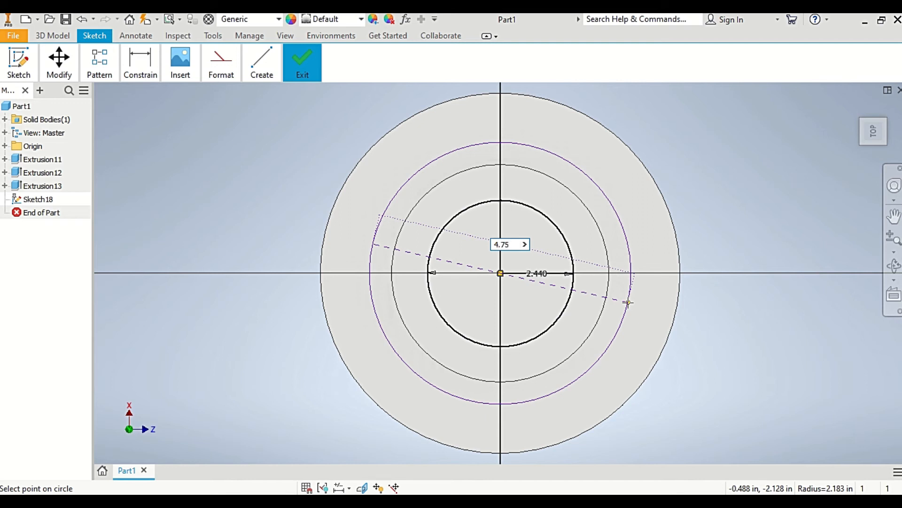
- Add a 4.750 construction bolt circle around the bore and finish the sketch
{"action": "left_click", "coordinate": [221, 58]}
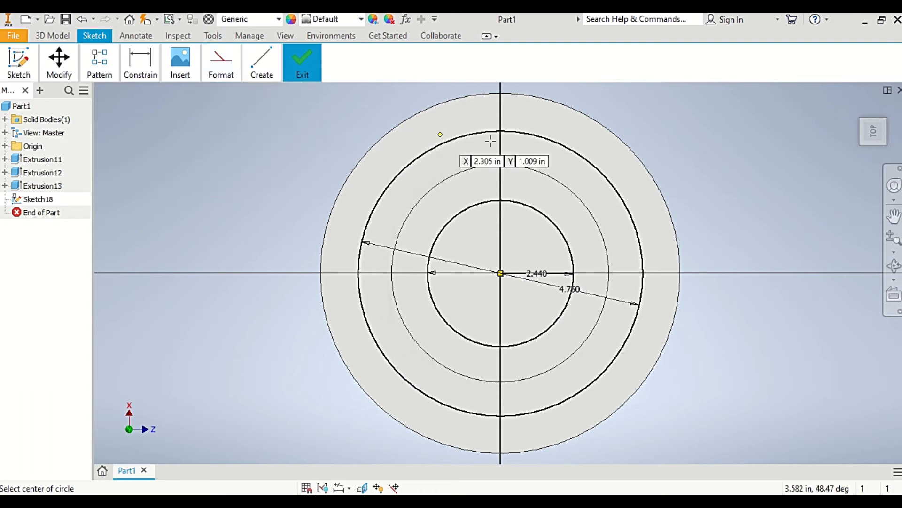
{"action": "left_click", "coordinate": [262, 62]}
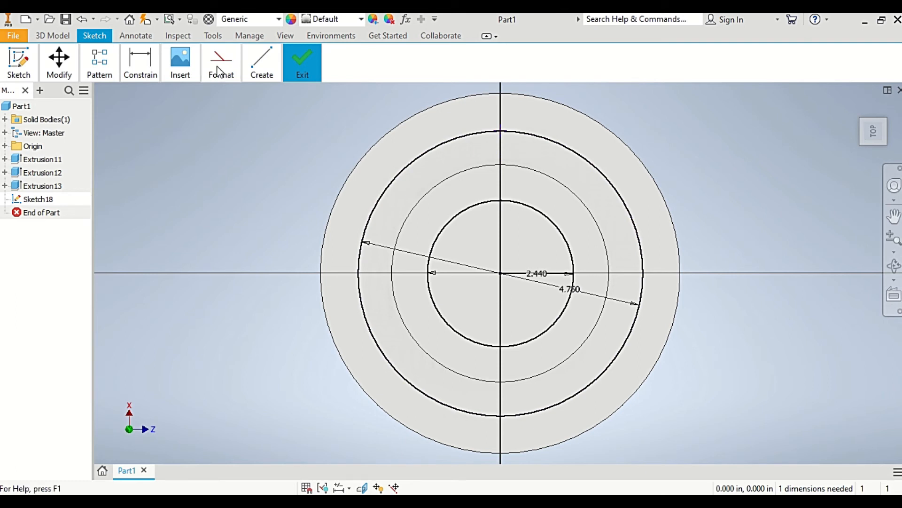
{"action": "left_click", "coordinate": [220, 61]}
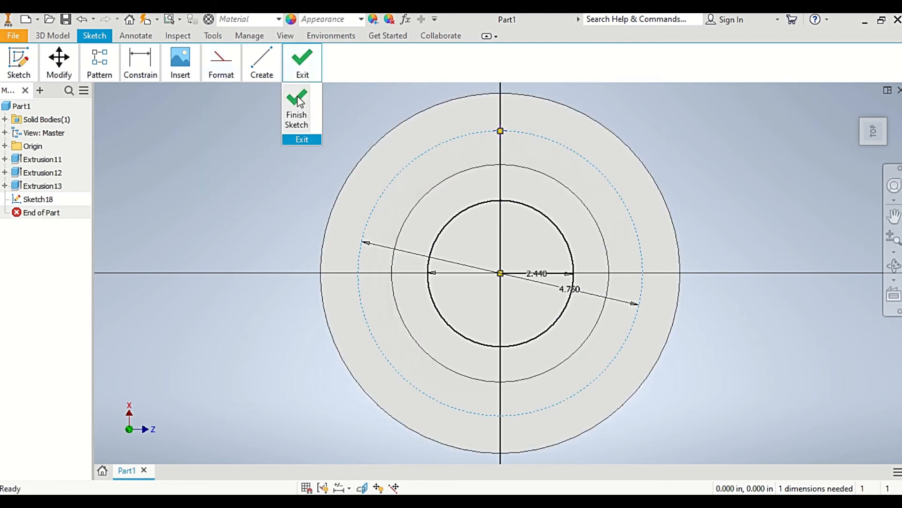
{"action": "left_click", "coordinate": [297, 102]}
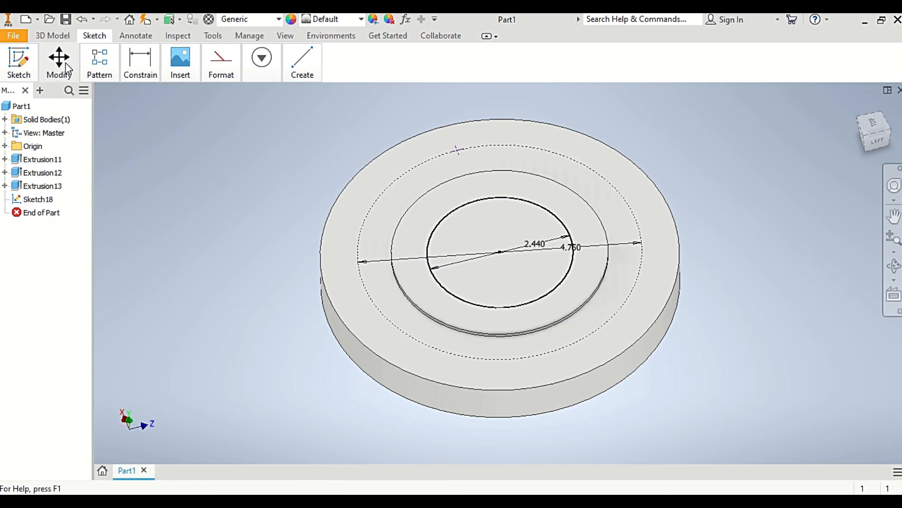
- Cut-extrude the 2.440 bore profile Through All to open the central bore
{"action": "left_click", "coordinate": [51, 36]}
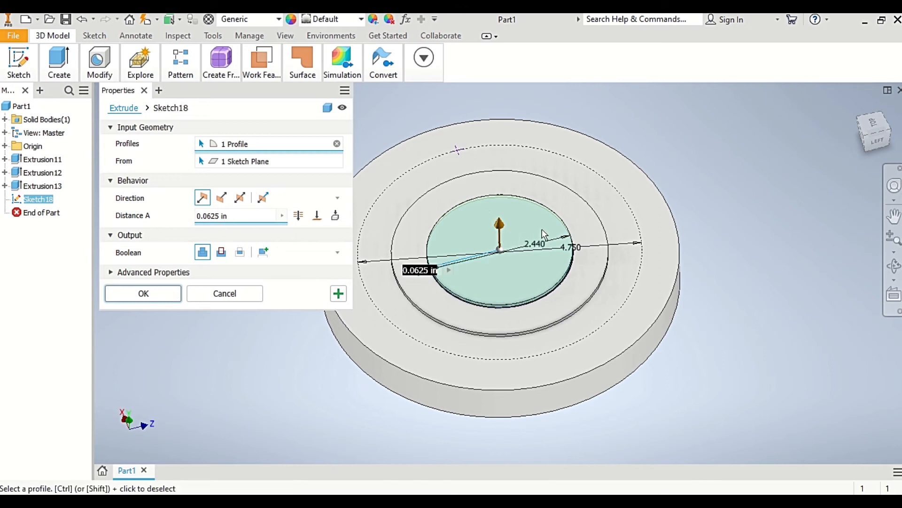
{"action": "left_click", "coordinate": [220, 252]}
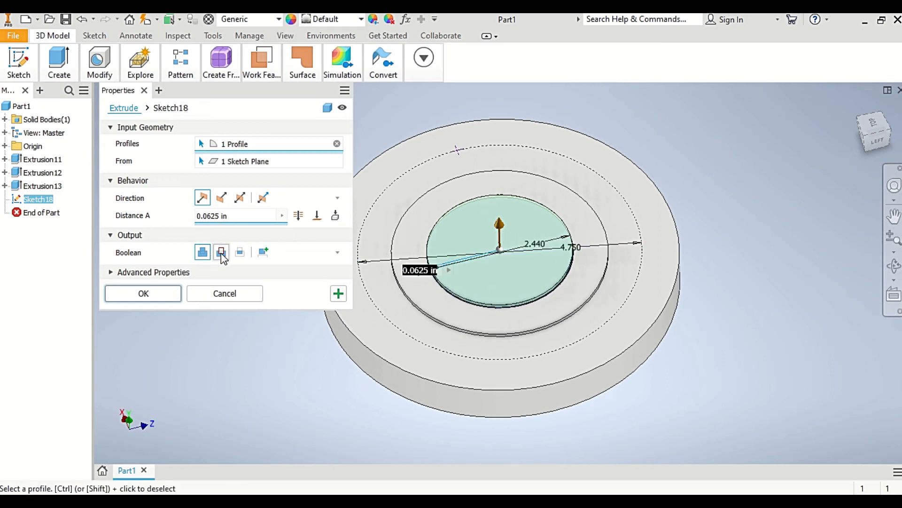
{"action": "mouse_move", "coordinate": [221, 252]}
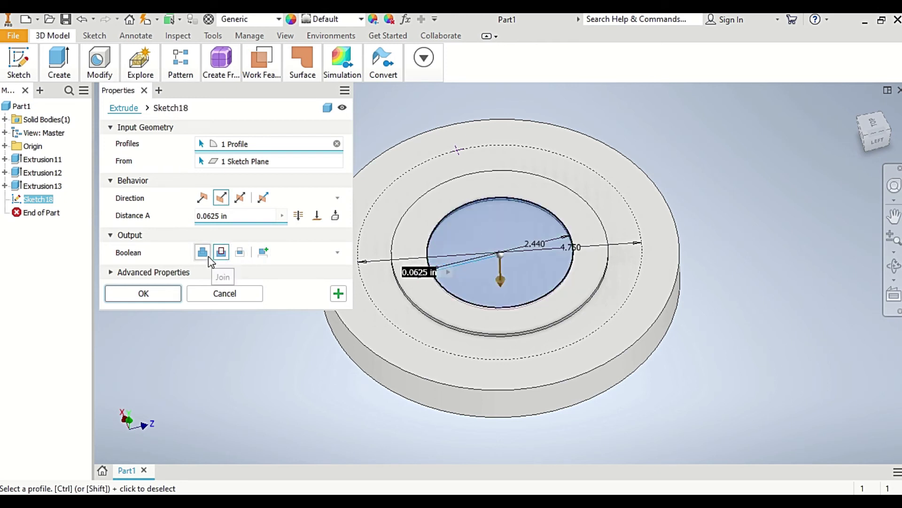
{"action": "left_click", "coordinate": [220, 252]}
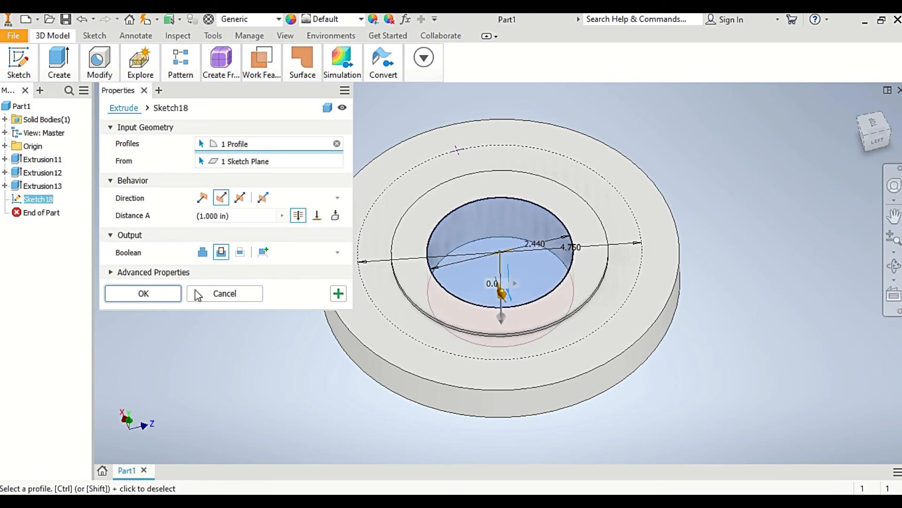
{"action": "left_click", "coordinate": [143, 293]}
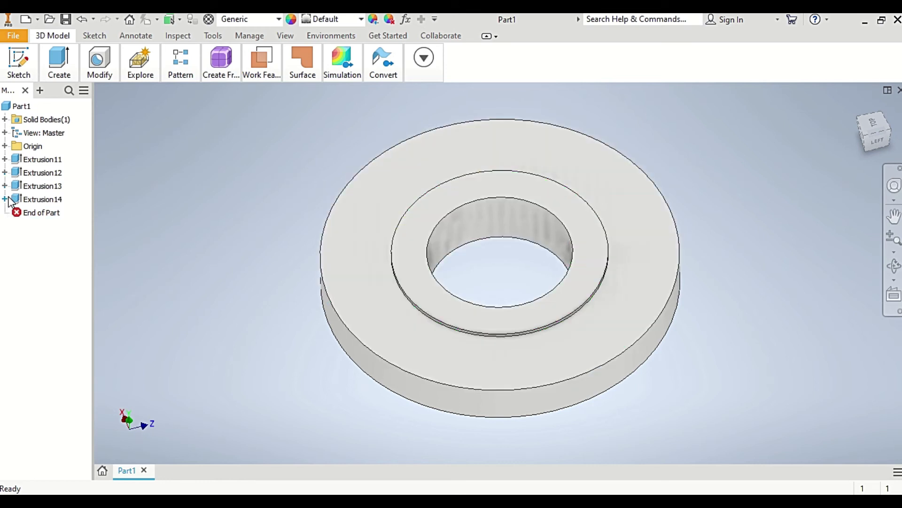
{"action": "left_click", "coordinate": [5, 200]}
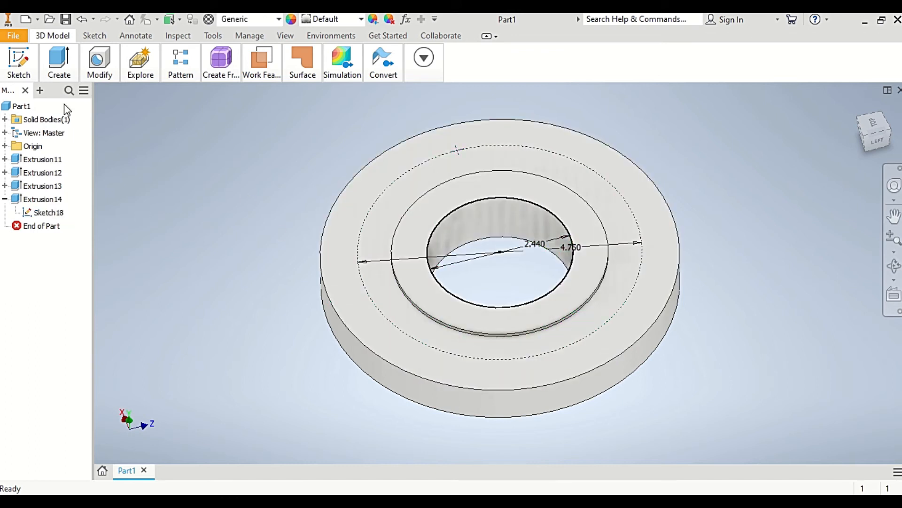
- Place a 0.625 in through hole at the sketch point on the 4.750 bolt circle
{"action": "left_click", "coordinate": [100, 62]}
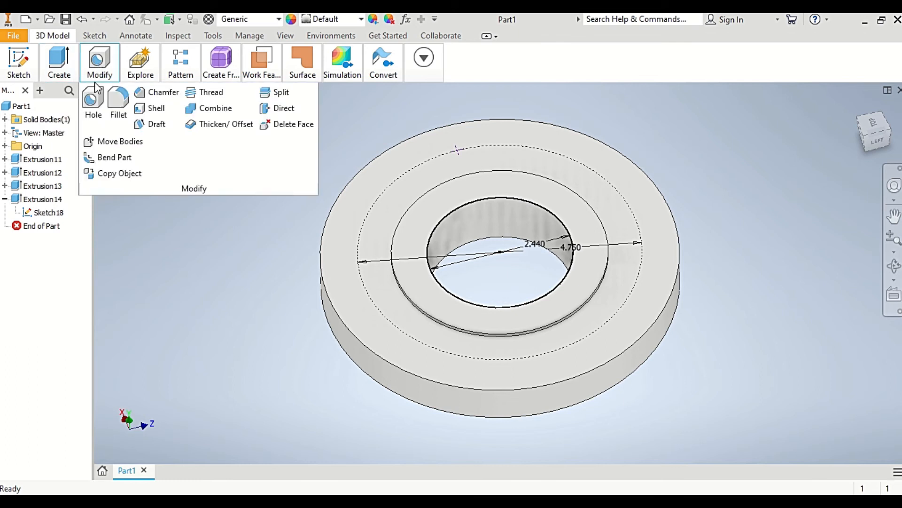
{"action": "left_click", "coordinate": [92, 99]}
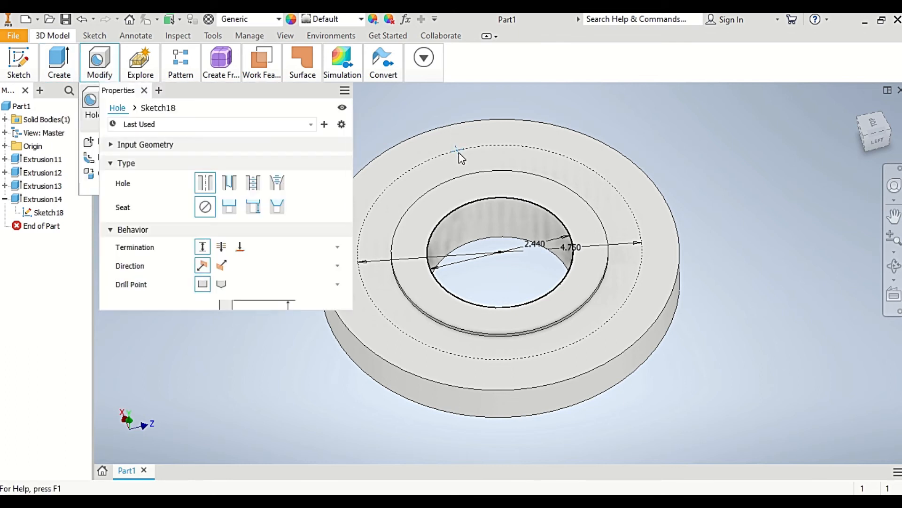
{"action": "left_click", "coordinate": [456, 150]}
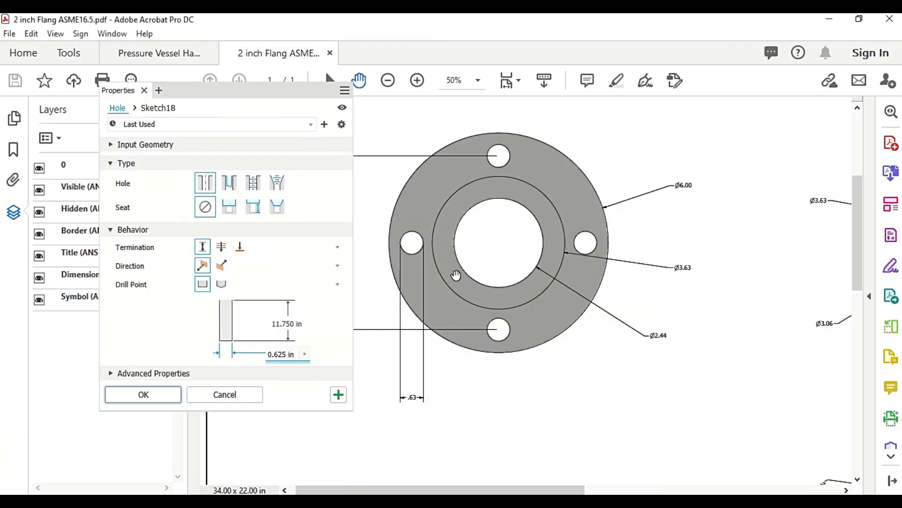
{"action": "mouse_move", "coordinate": [530, 468]}
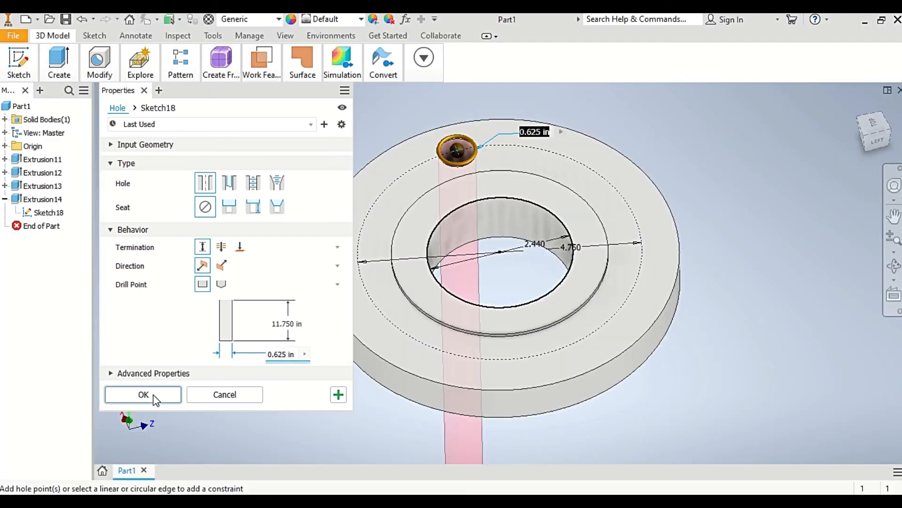
{"action": "left_click", "coordinate": [143, 393]}
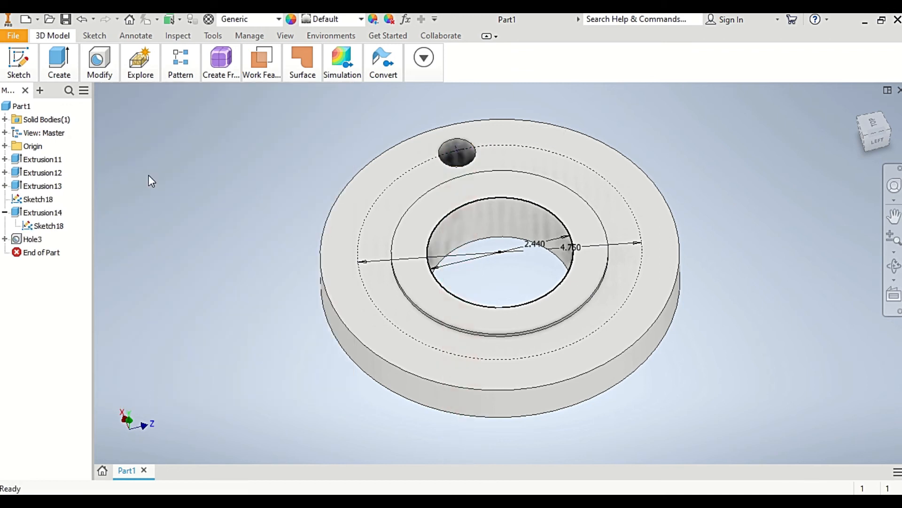
{"action": "left_click", "coordinate": [181, 61]}
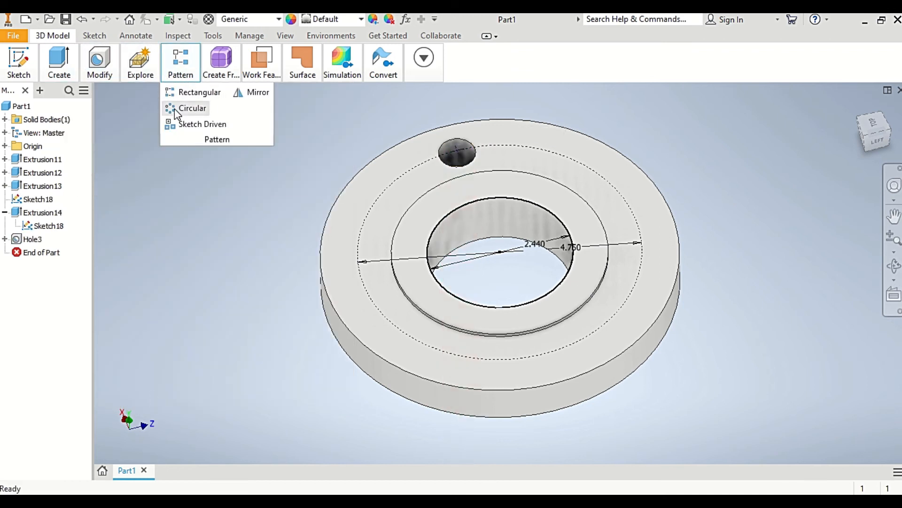
- Circular-pattern the bolt hole around the bore axis for four evenly spaced holes
{"action": "left_click", "coordinate": [193, 108]}
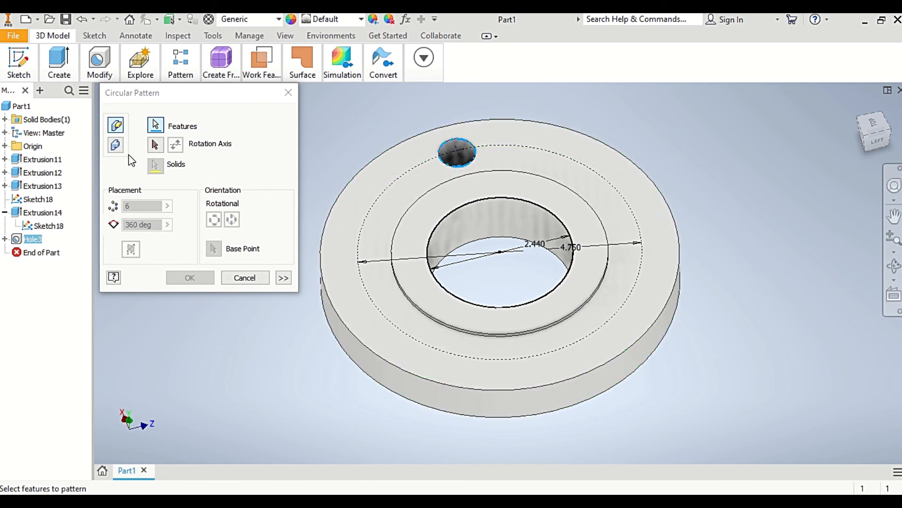
{"action": "left_click", "coordinate": [155, 144]}
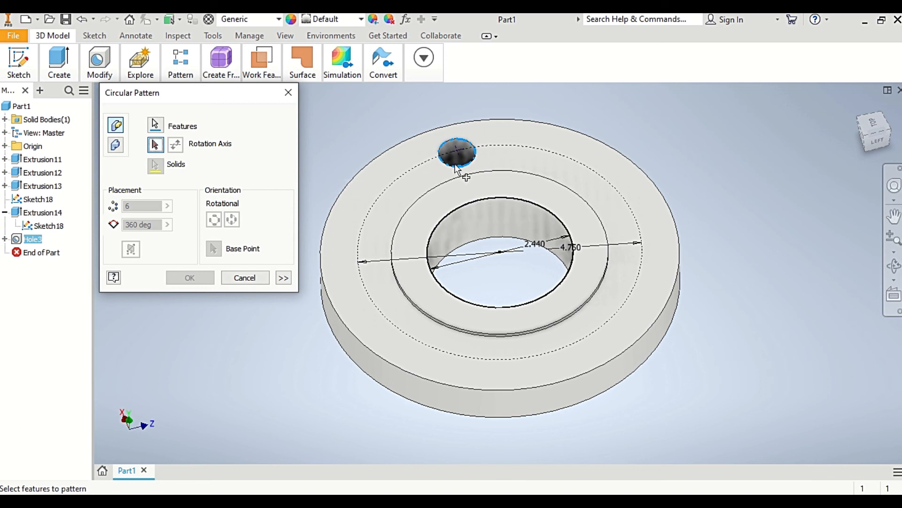
{"action": "mouse_move", "coordinate": [397, 155]}
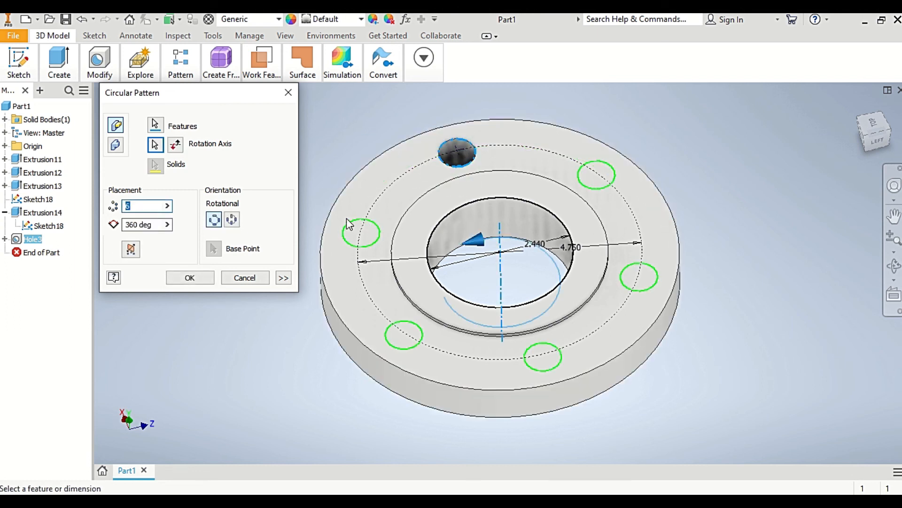
{"action": "type", "text": "6"}
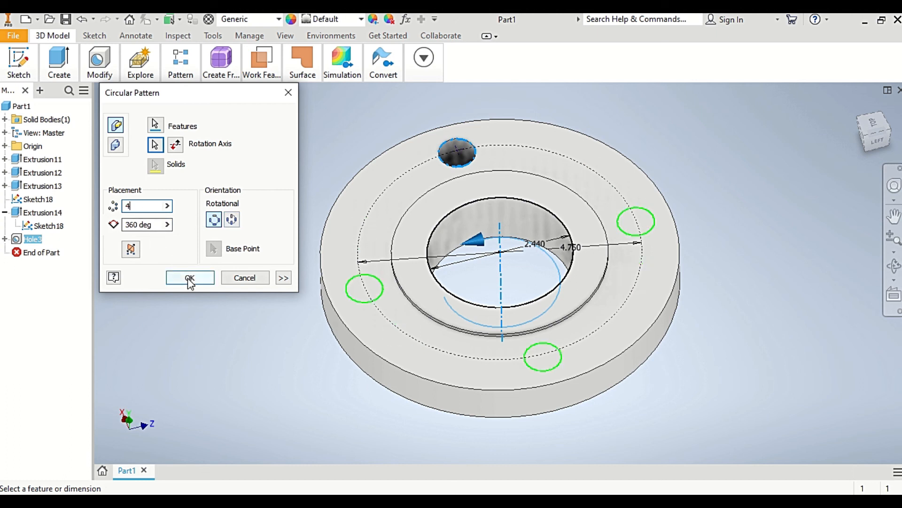
{"action": "left_click", "coordinate": [190, 277]}
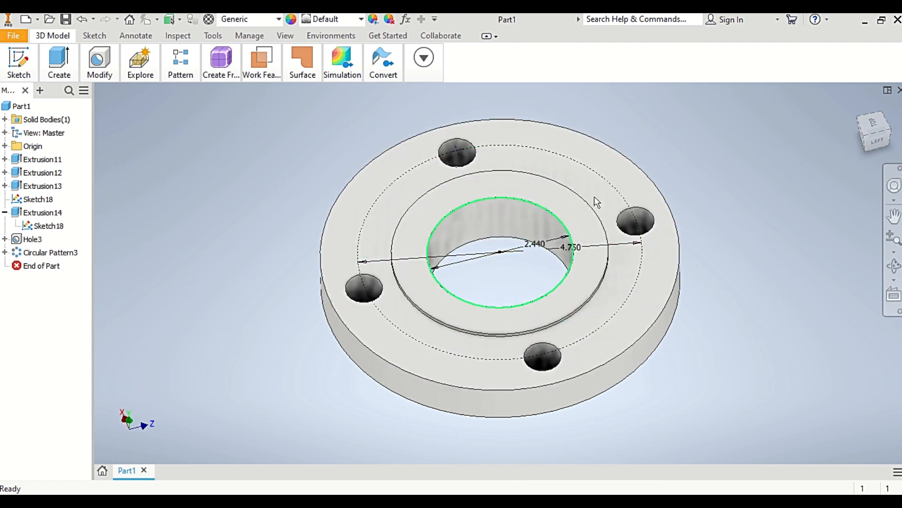
{"action": "mouse_move", "coordinate": [895, 275]}
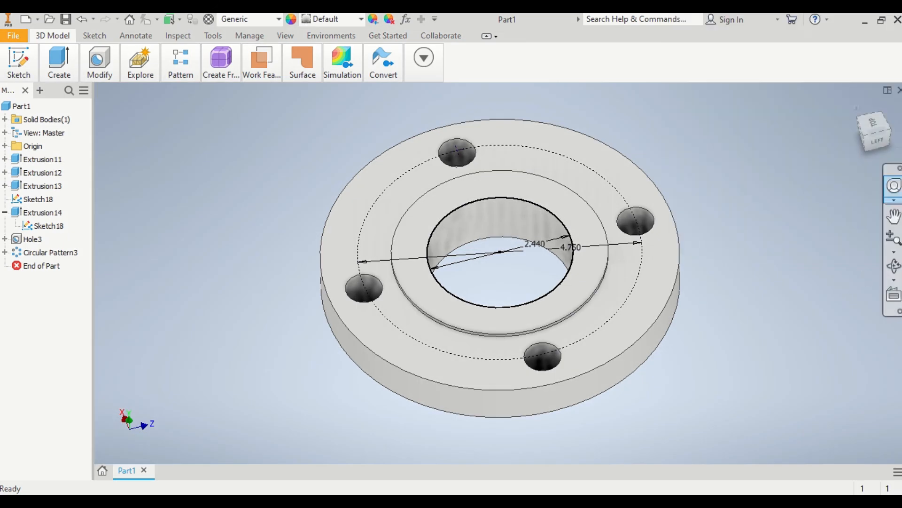
- View the flange edge-on from the Right, then start a chamfer with 0.1 in and 0.250 in distances
{"action": "left_click", "coordinate": [871, 141]}
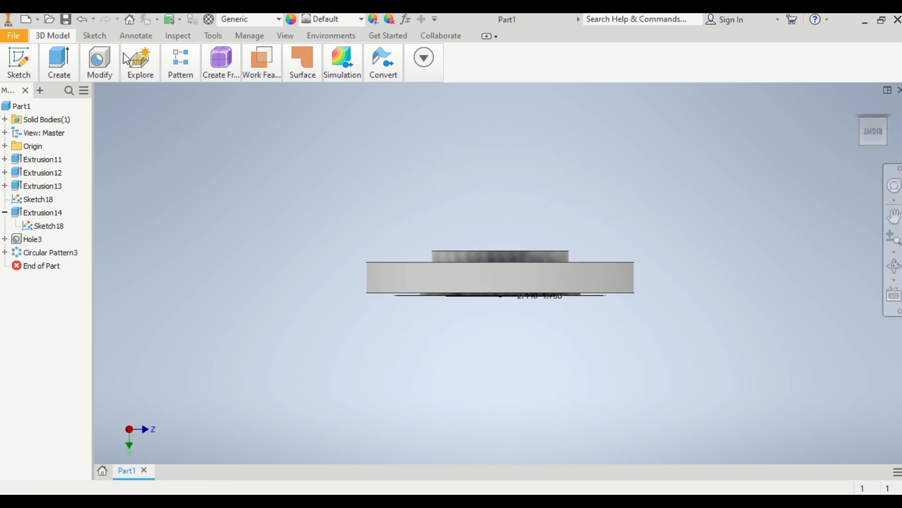
{"action": "left_click", "coordinate": [94, 35]}
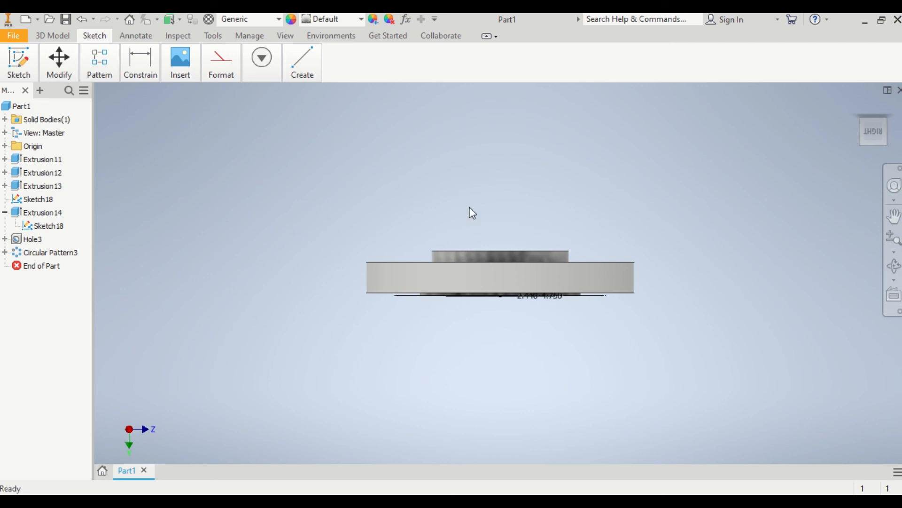
{"action": "left_click", "coordinate": [100, 61]}
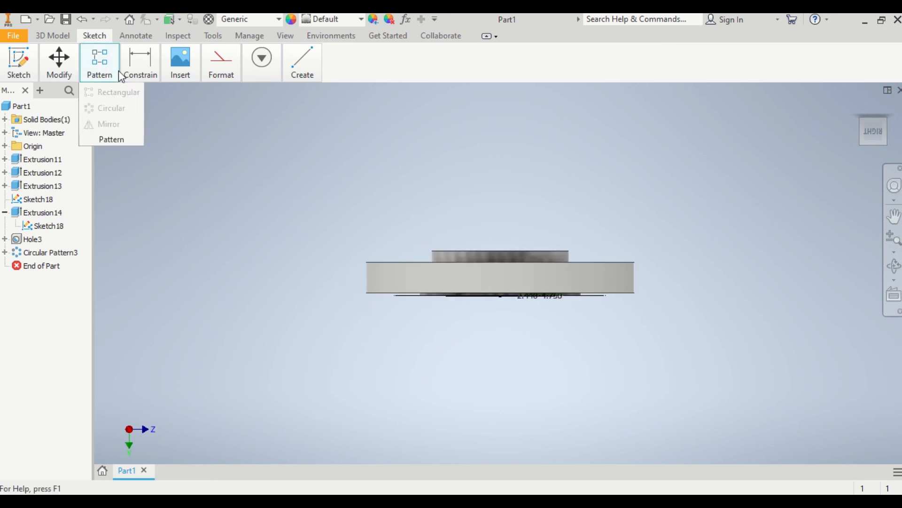
{"action": "left_click", "coordinate": [52, 36]}
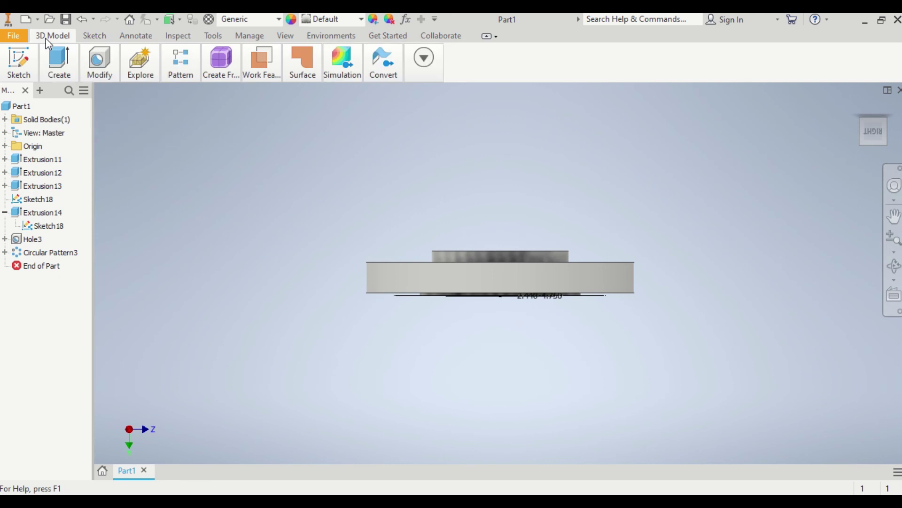
{"action": "left_click", "coordinate": [100, 62]}
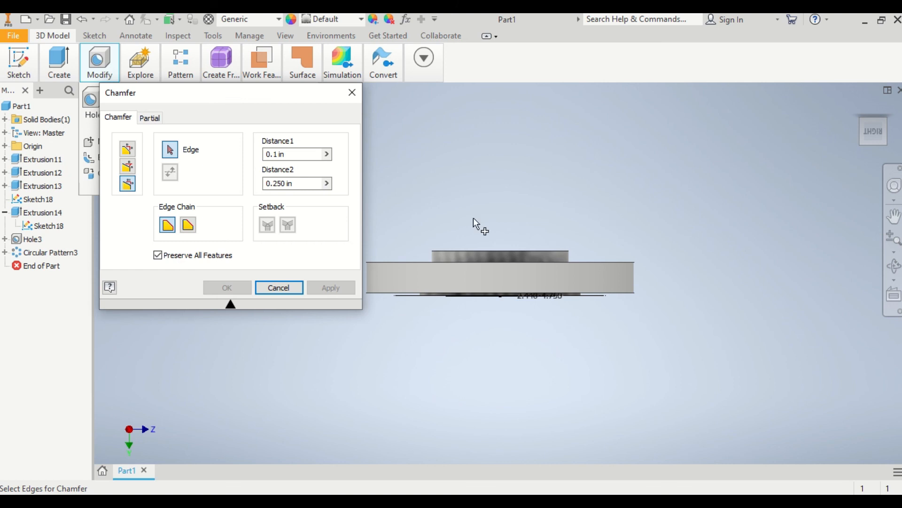
- Apply the 0.1 in by 0.250 in chamfer to the top outer edge of the raised hub
{"action": "left_click", "coordinate": [497, 252]}
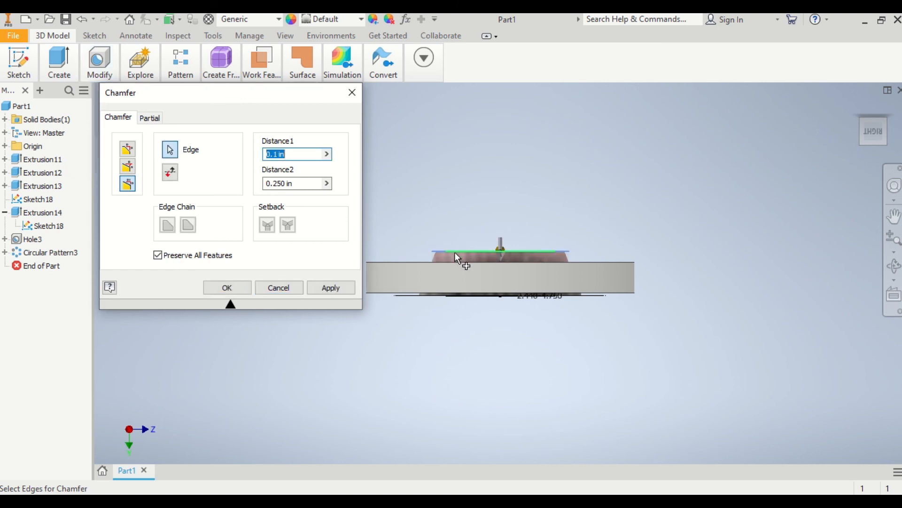
{"action": "mouse_move", "coordinate": [476, 257]}
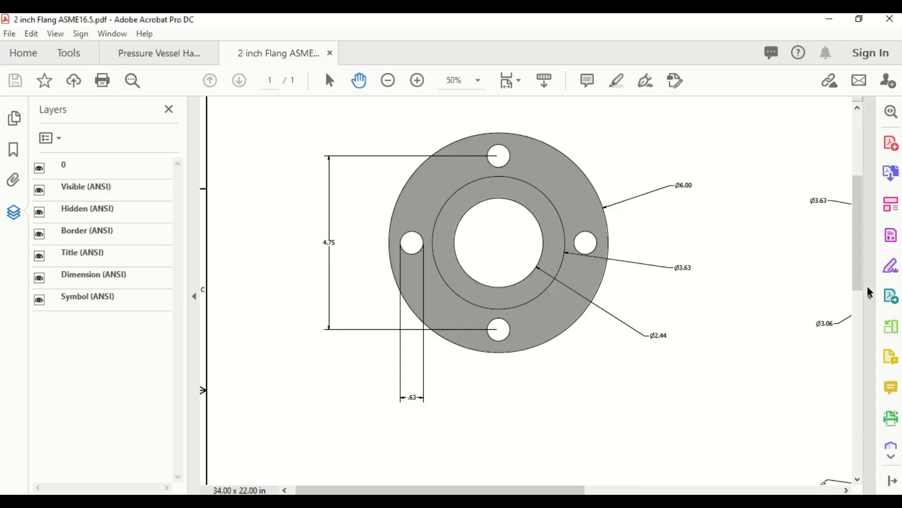
{"action": "scroll", "scroll_direction": "down", "scroll_amount": 3}
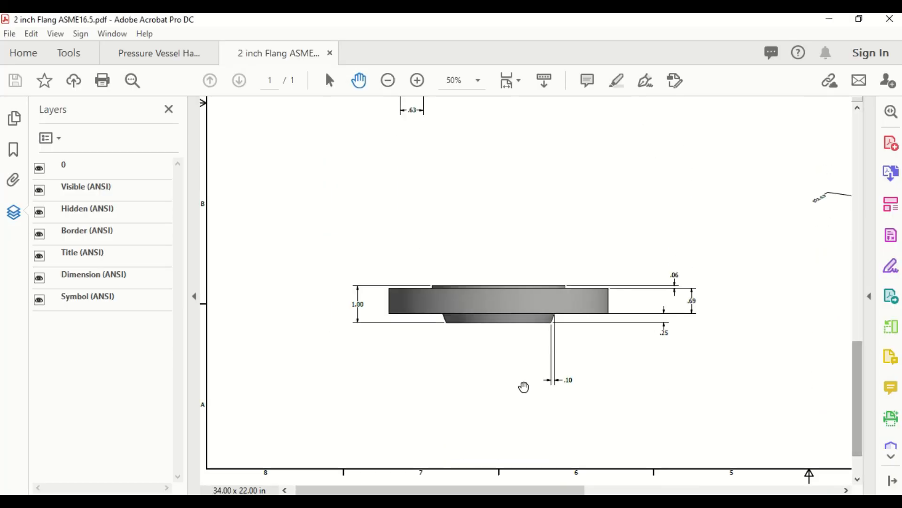
{"action": "mouse_move", "coordinate": [552, 390]}
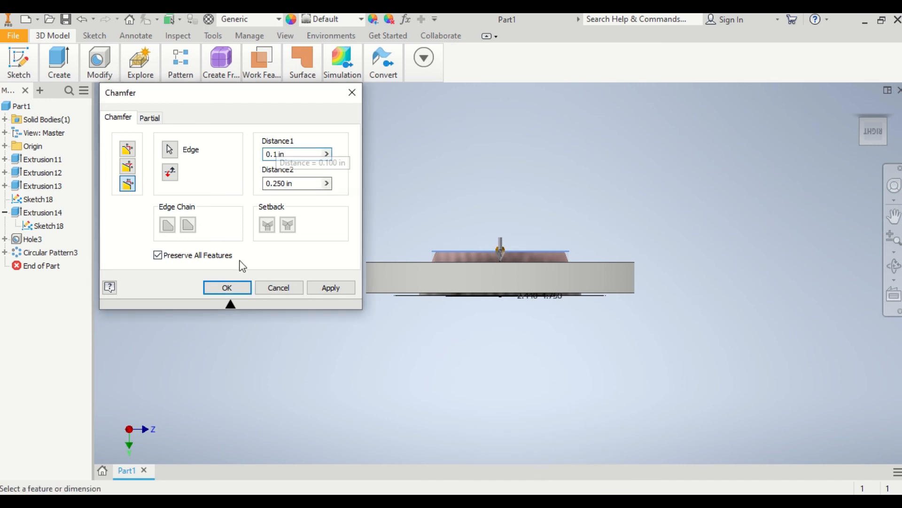
{"action": "left_click", "coordinate": [227, 287]}
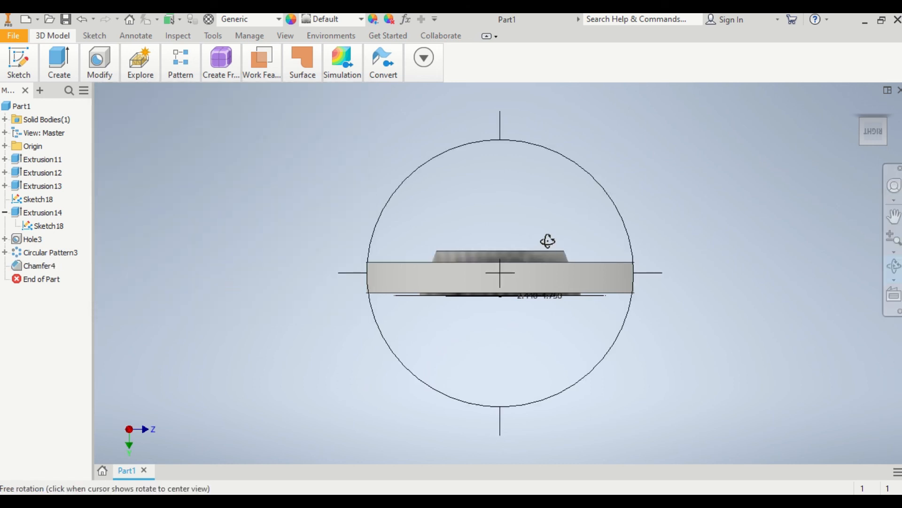
- Orbit the flange to a tilted view showing its face and four bolt holes
{"action": "left_click_drag", "start_coordinate": [547, 241], "coordinate": [547, 98]}
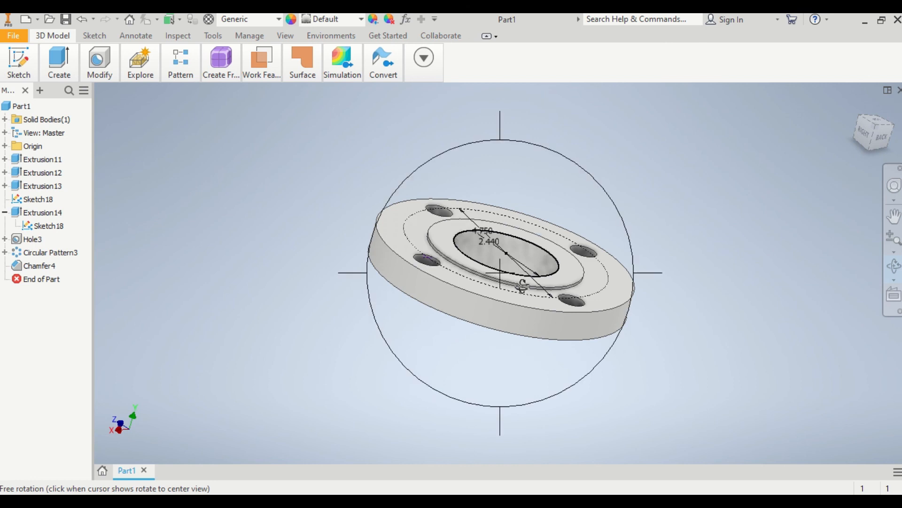
{"action": "mouse_move", "coordinate": [472, 245]}
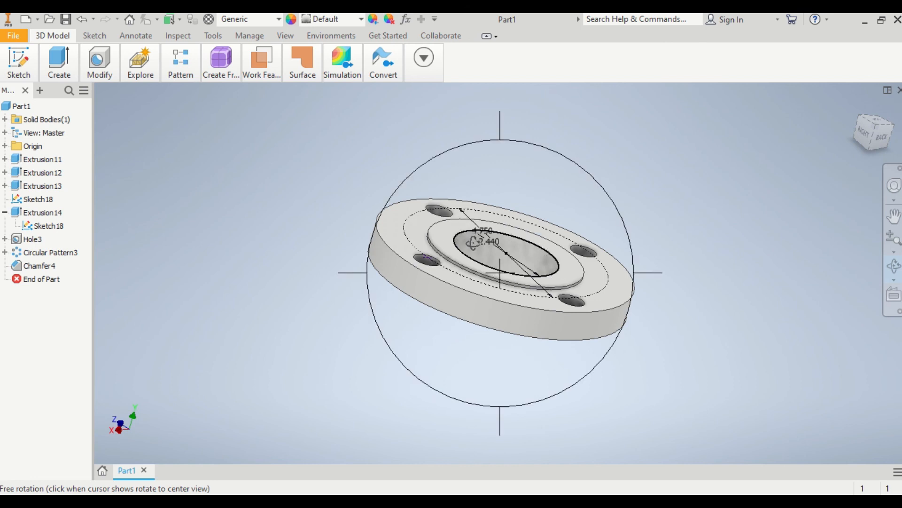